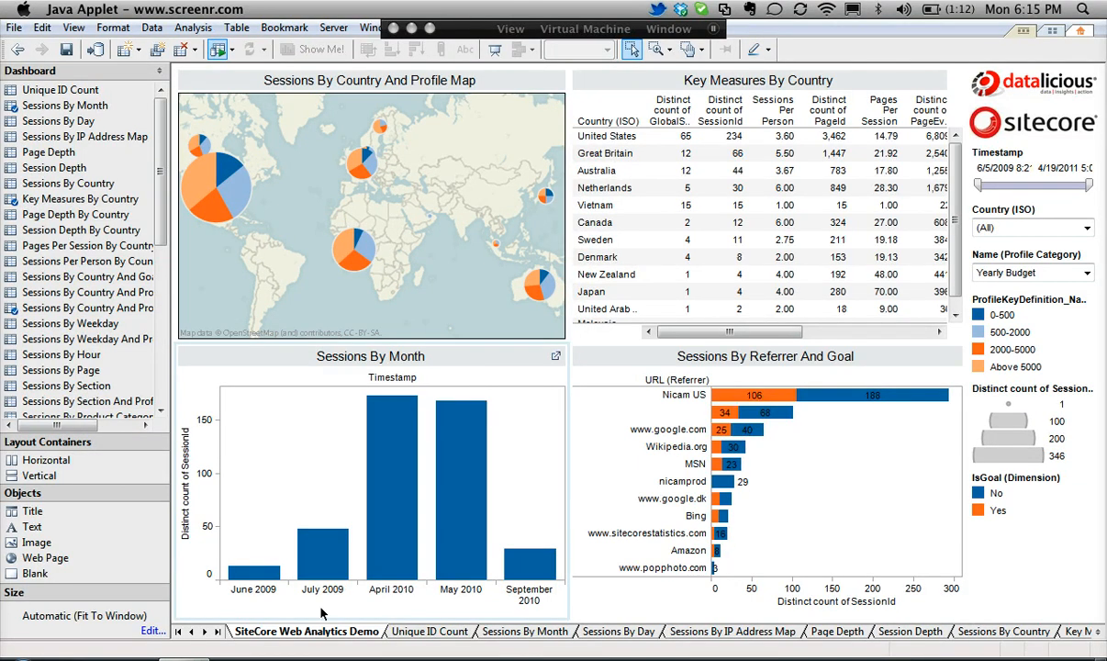
mouse_move(606, 647)
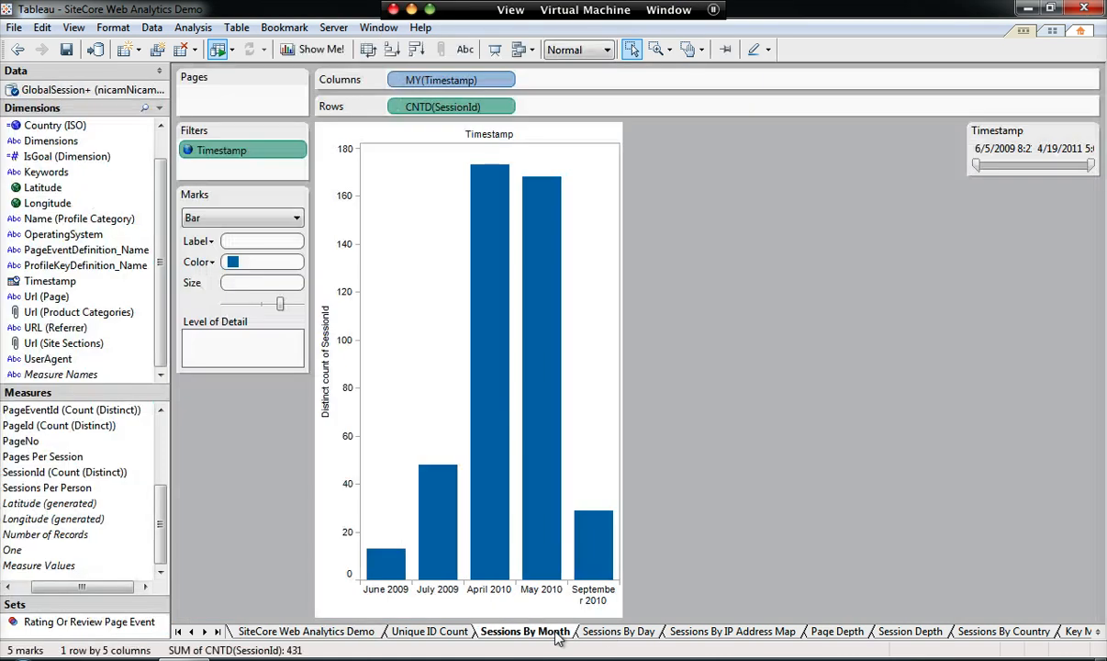
Step: Add a new blank worksheet, Sheet 44, from the sheet tab menu
right_click(521, 629)
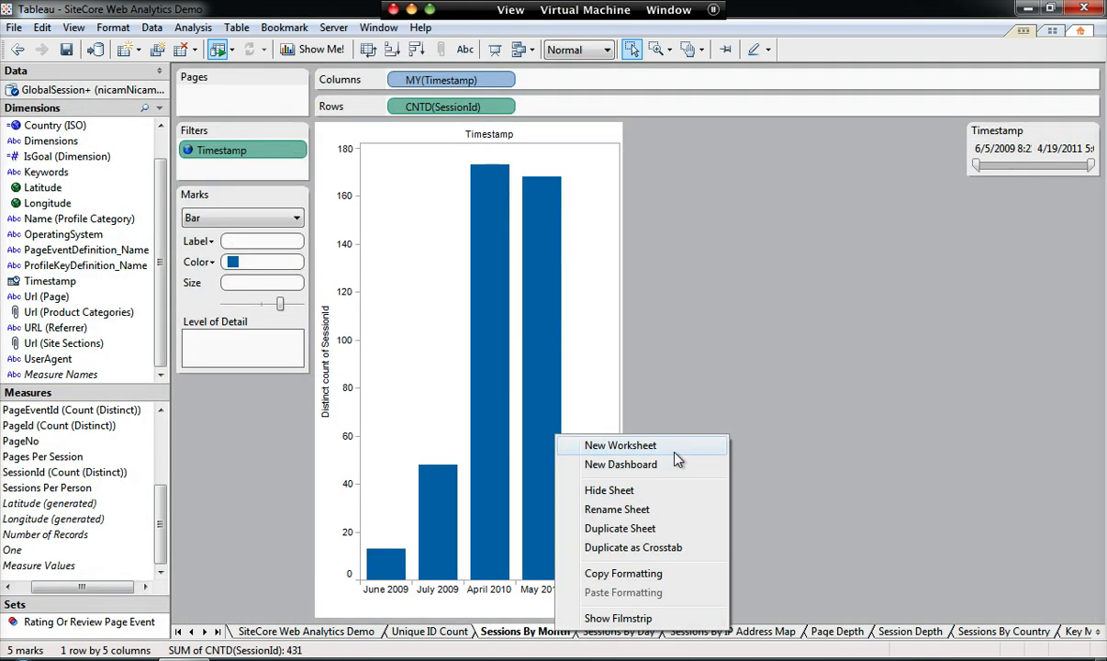
left_click(619, 444)
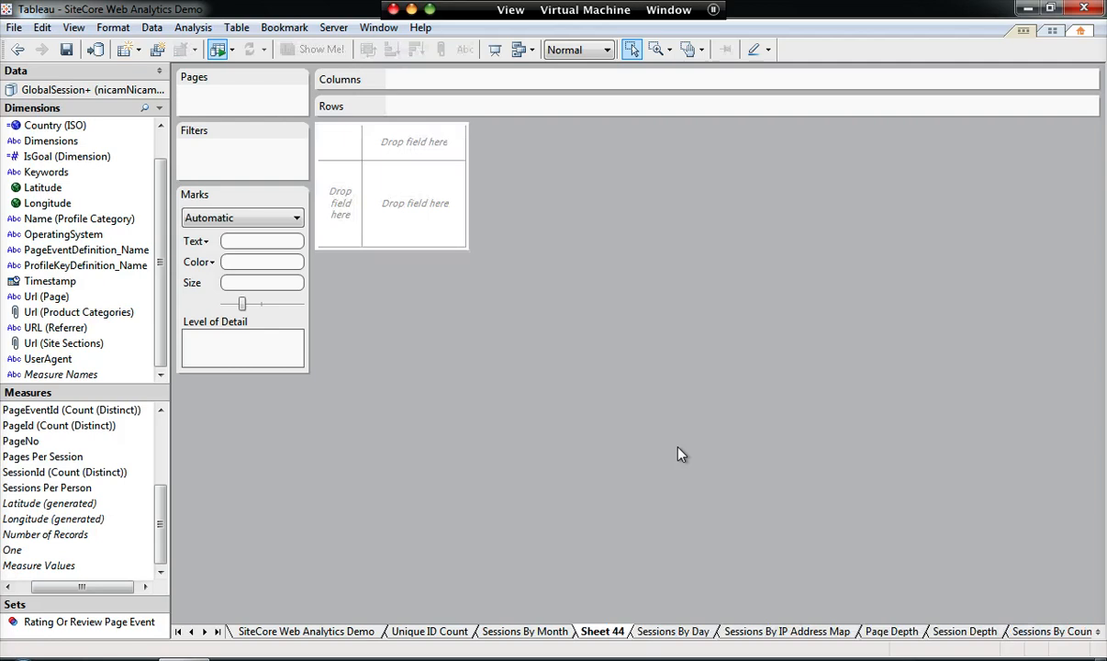
mouse_move(562, 466)
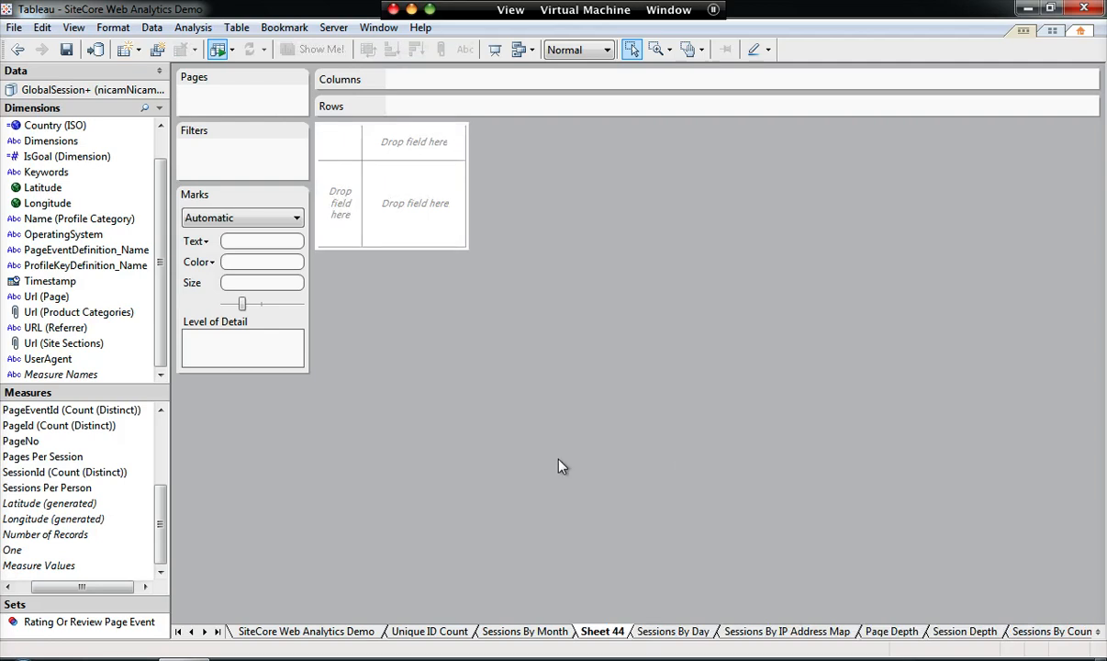
mouse_move(164, 319)
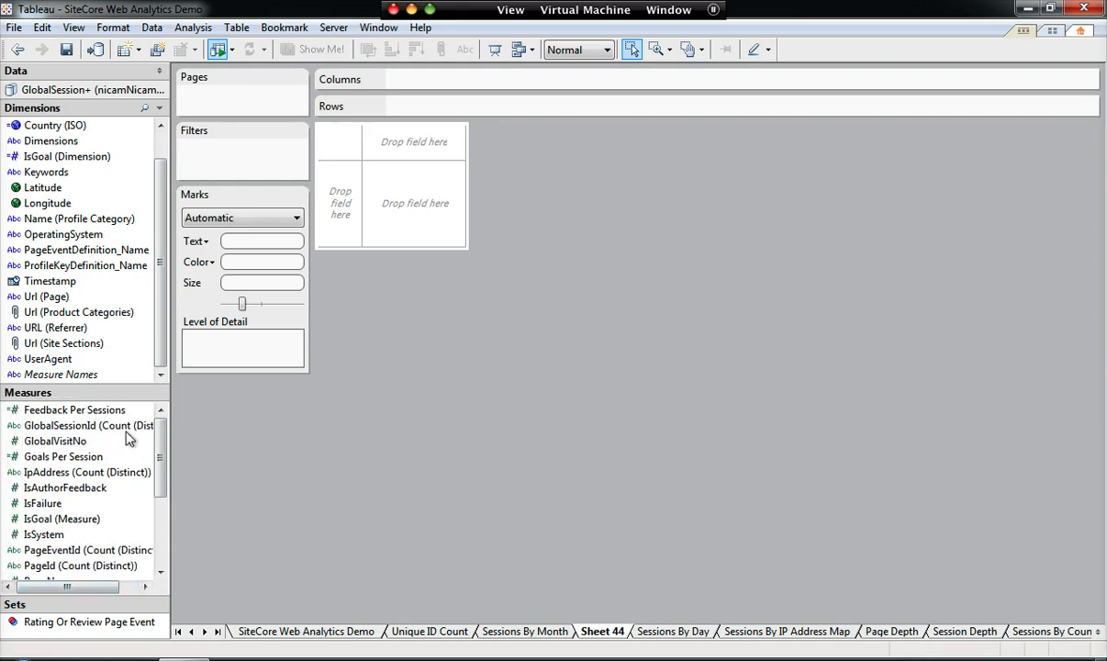
mouse_move(143, 323)
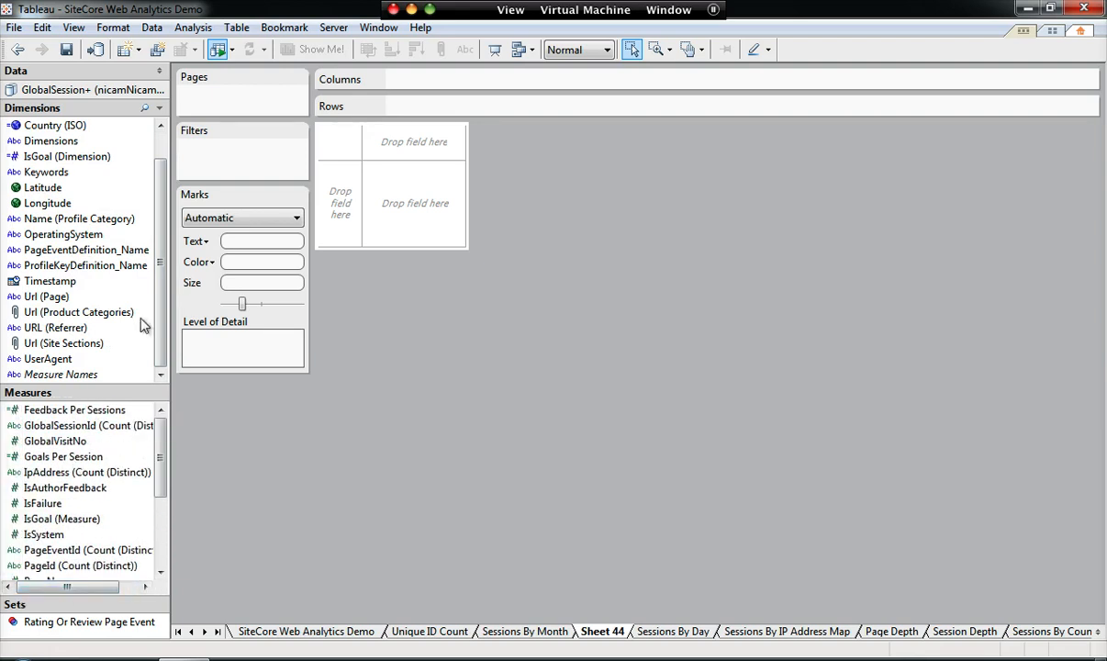
mouse_move(88, 327)
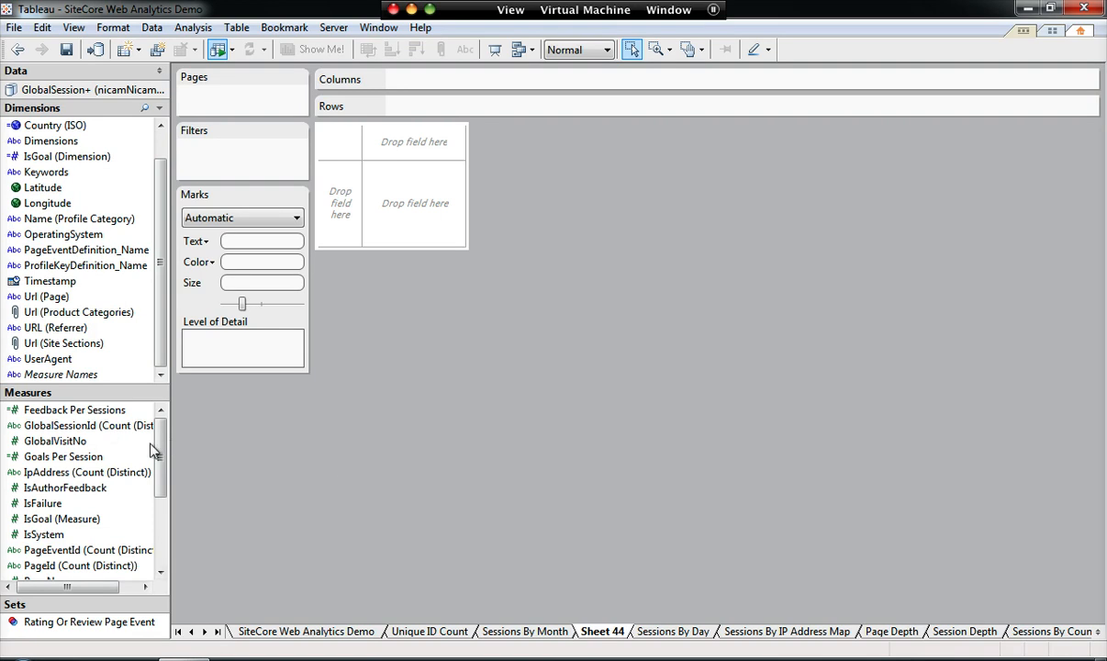
scroll("down", 3)
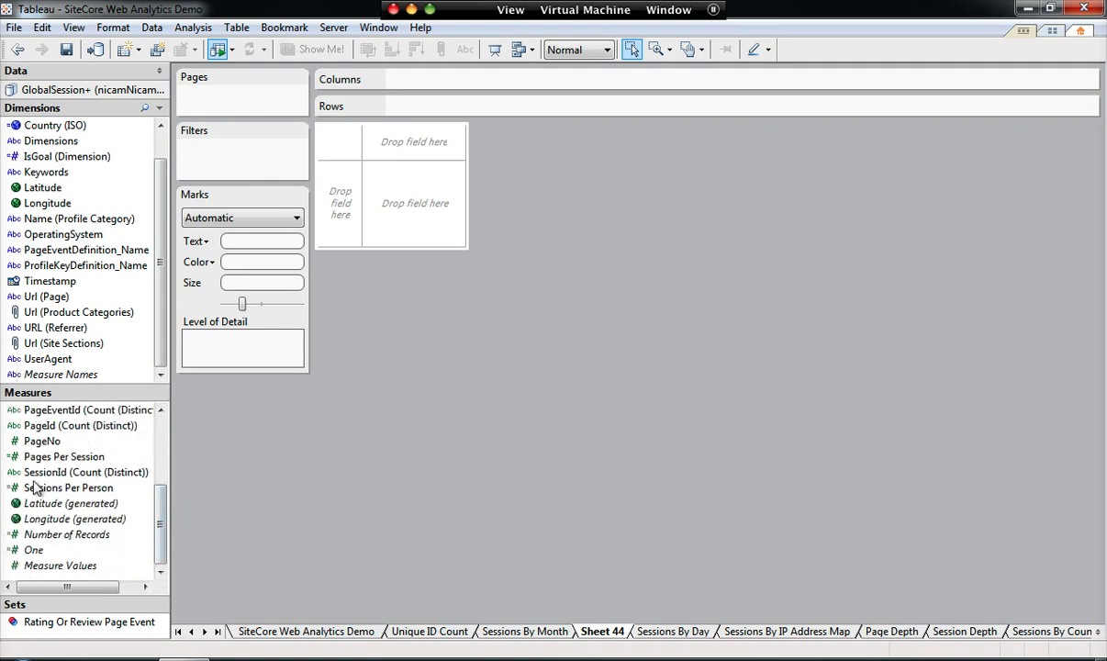
Step: Select SessionId (Count Distinct) and Timestamp together in the Data pane
left_click(78, 471)
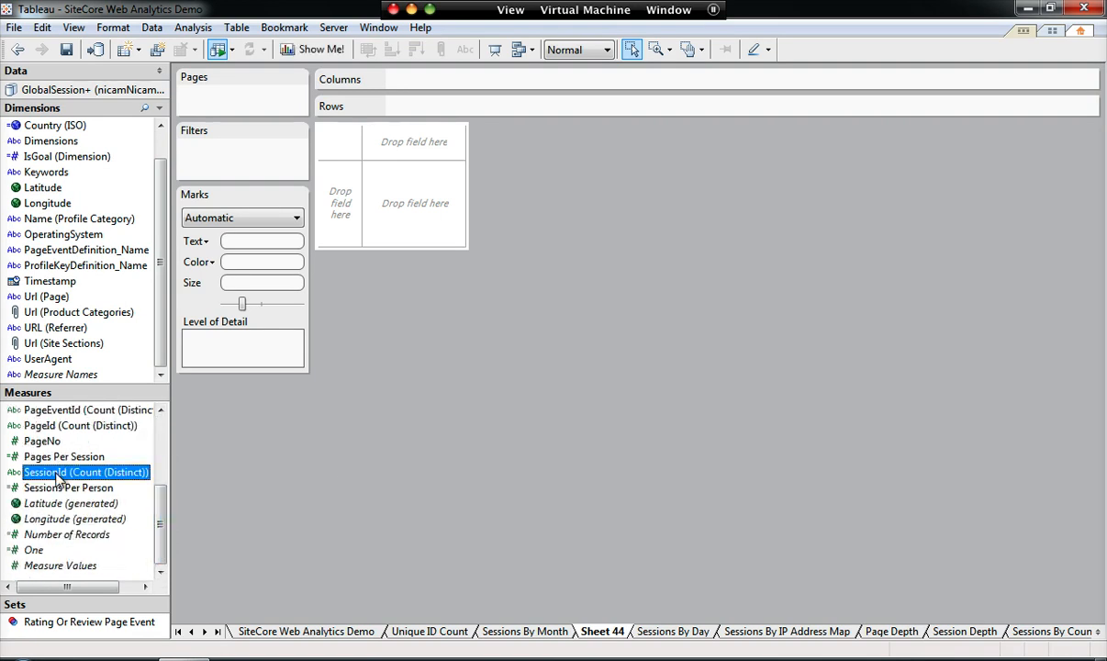
left_click(50, 281)
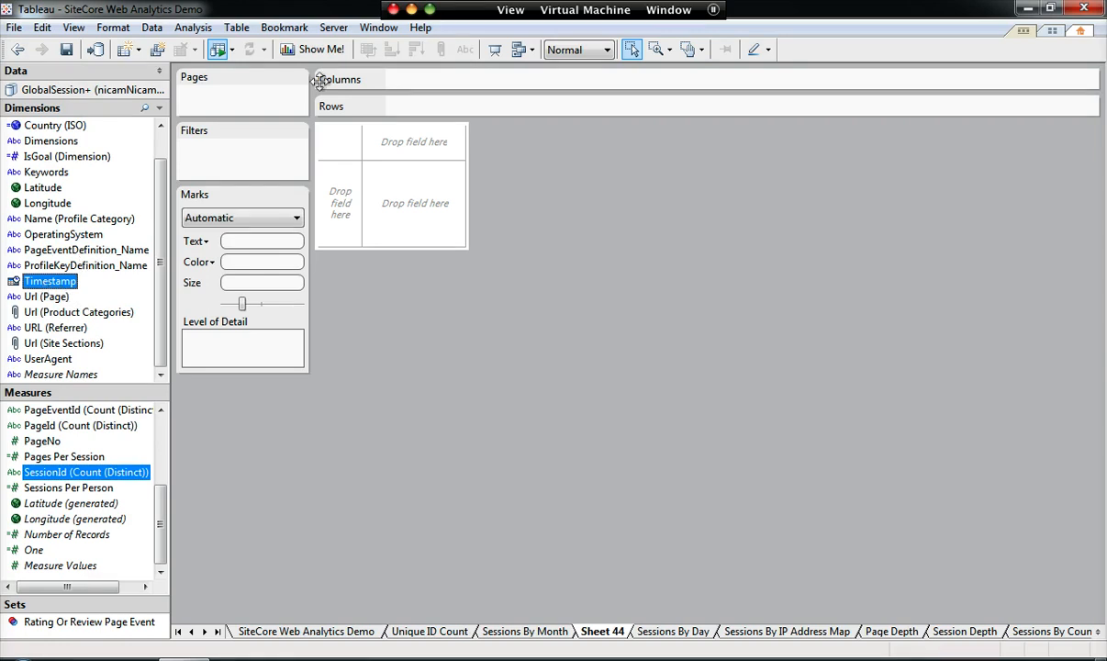
Step: Use Show Me! to build a bar chart of distinct sessions by year (2009, 2010)
left_click(312, 47)
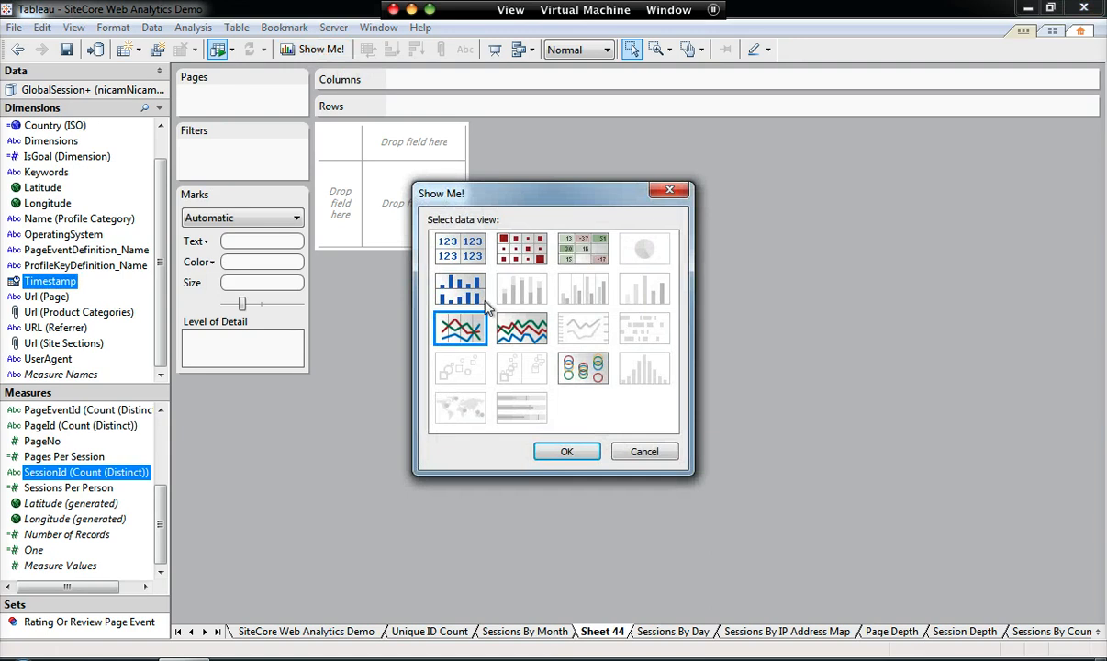
mouse_move(540, 294)
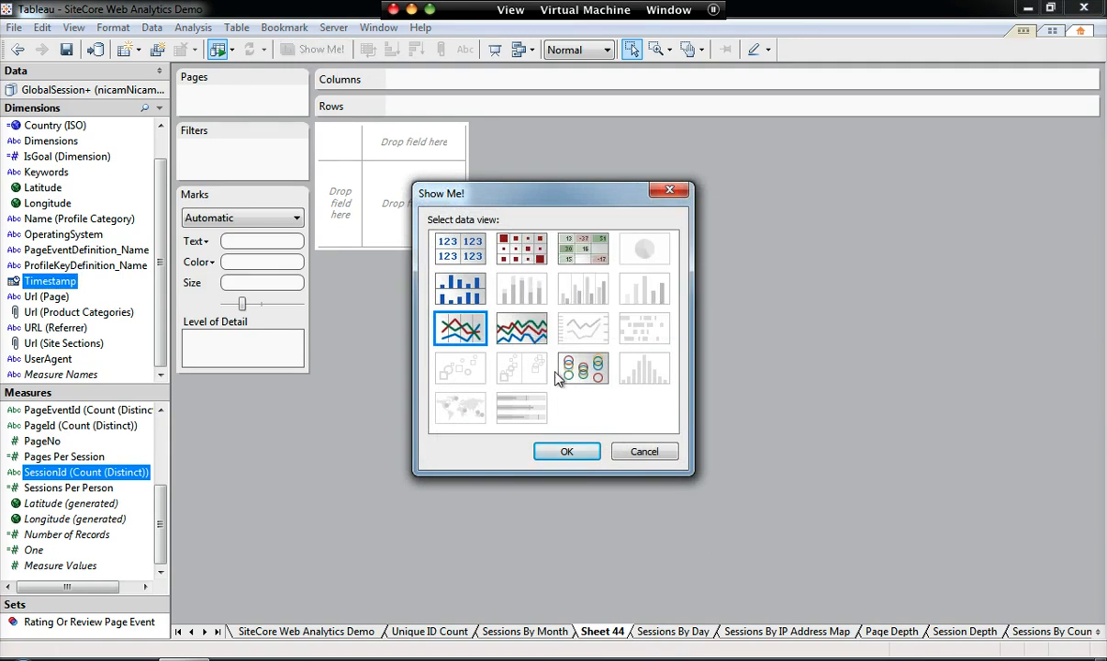
left_click(565, 451)
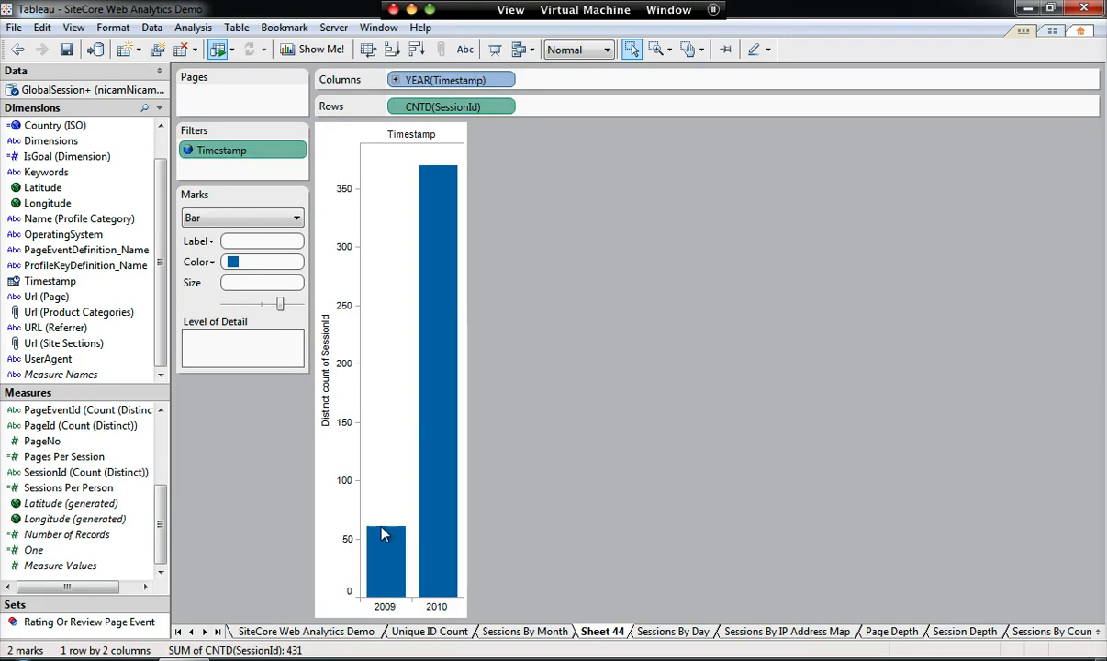
mouse_move(443, 558)
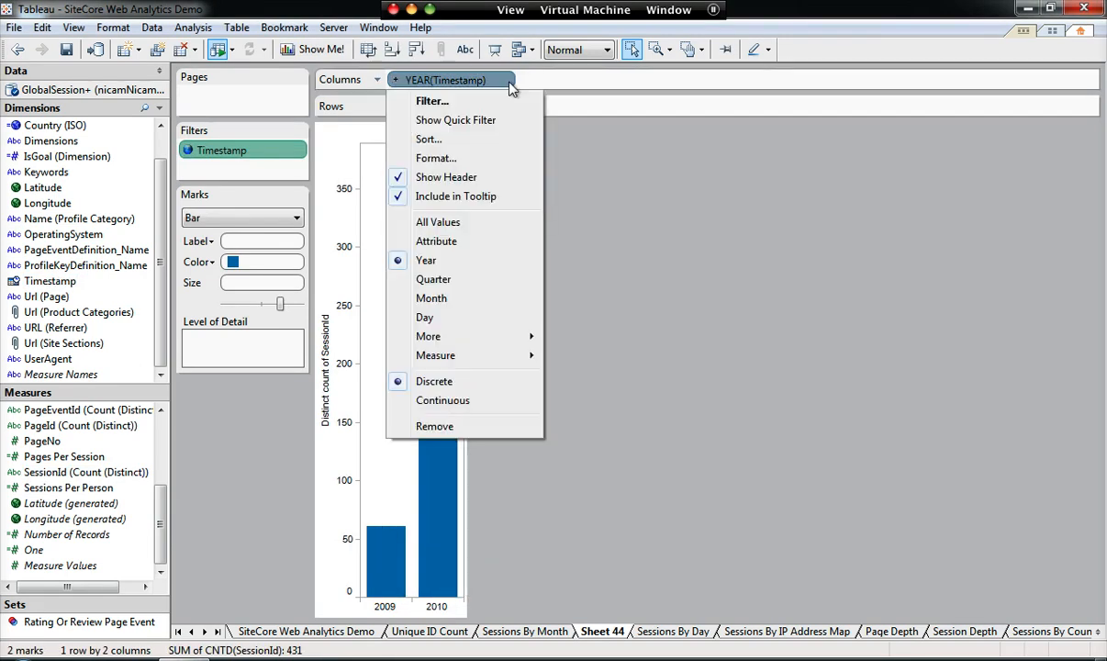
mouse_move(428, 336)
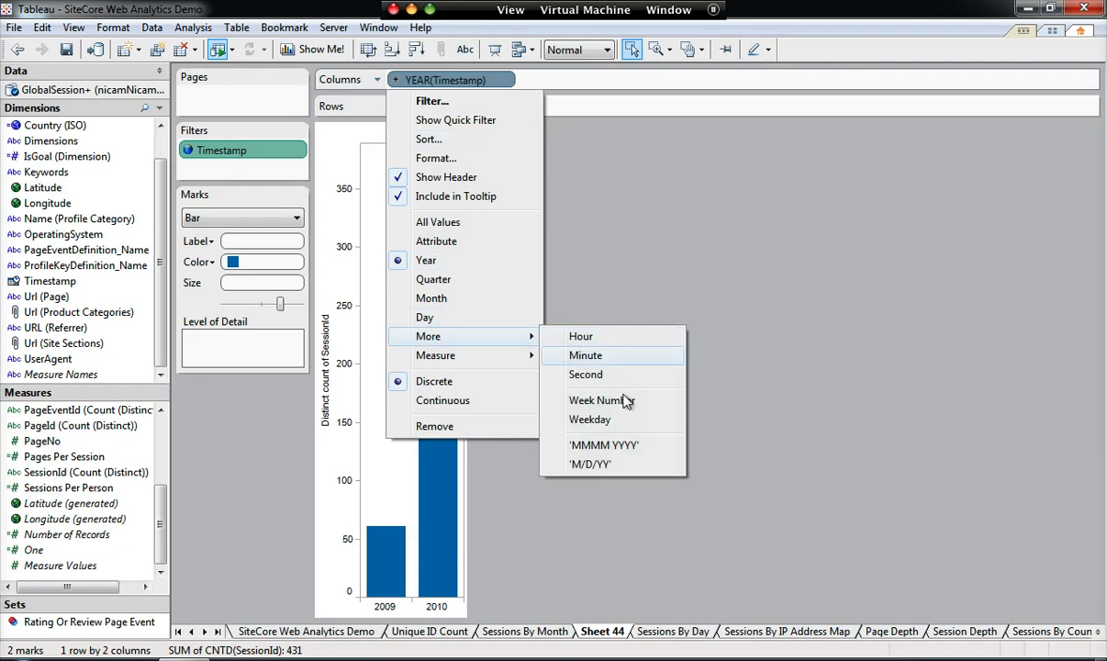
Step: Change the Timestamp pill to month-and-year so bars run June 2009 to September 2010
left_click(431, 298)
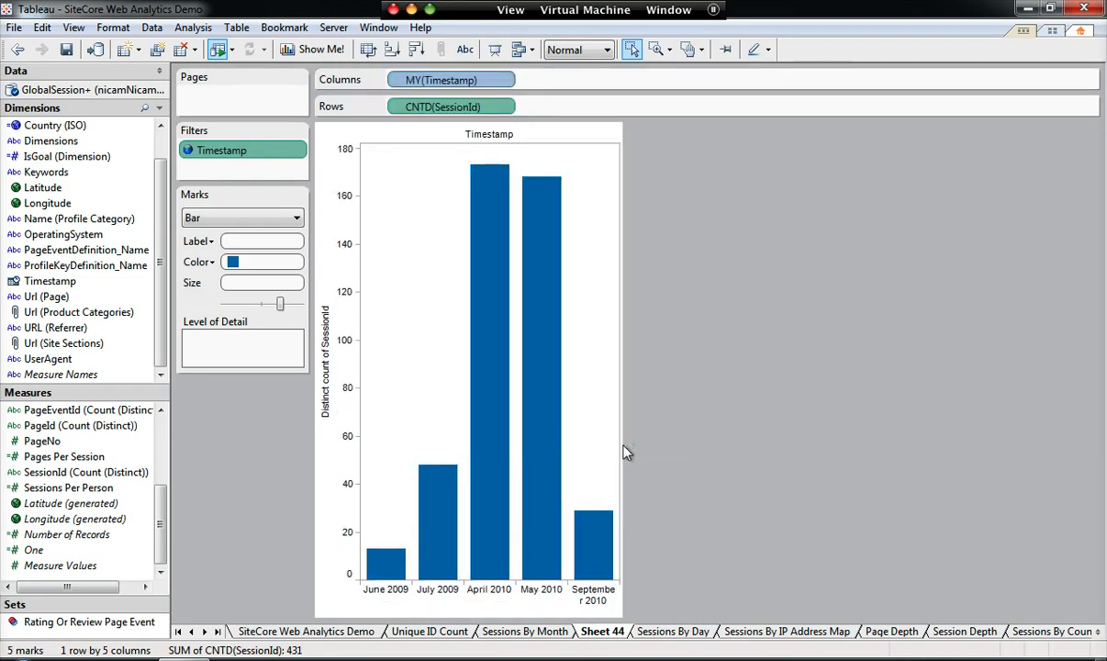
mouse_move(373, 573)
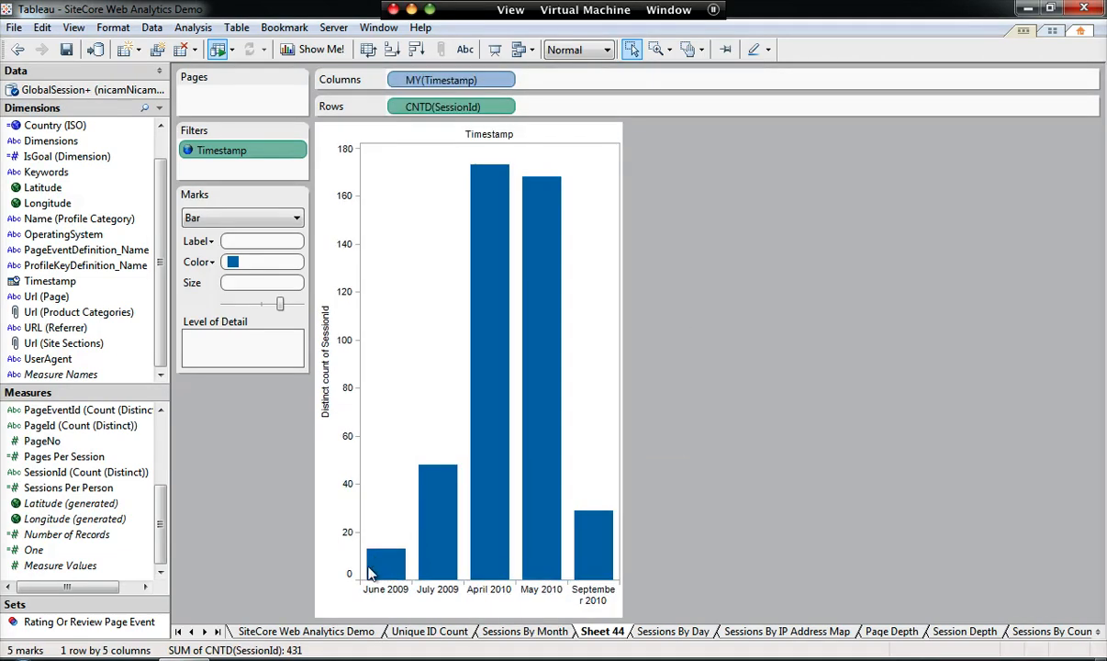
mouse_move(473, 592)
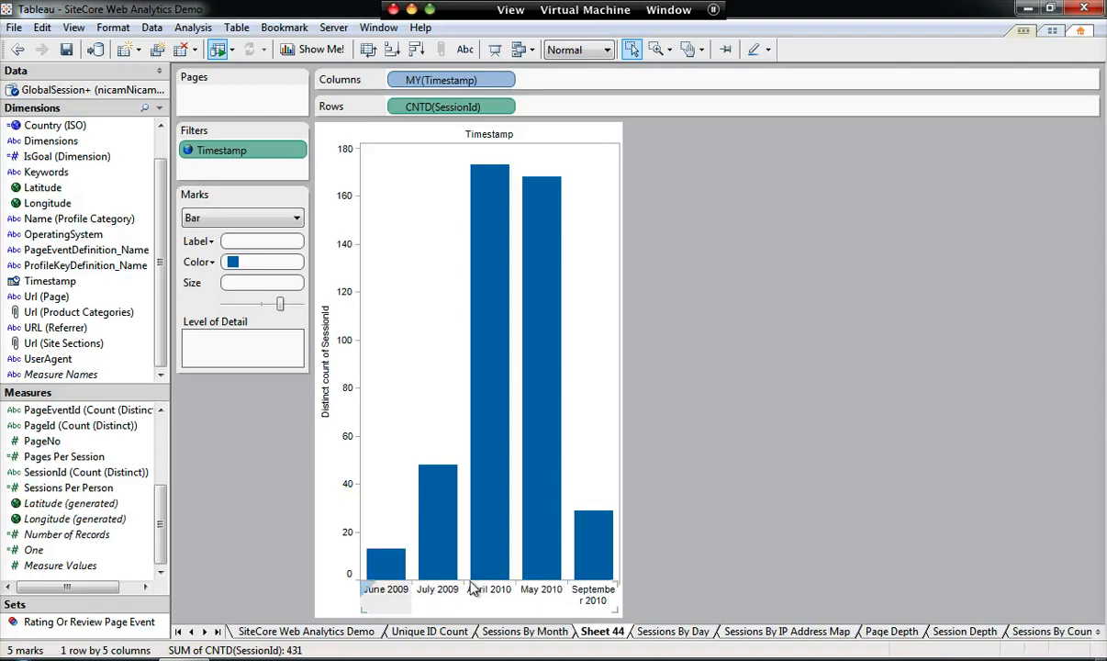
mouse_move(416, 573)
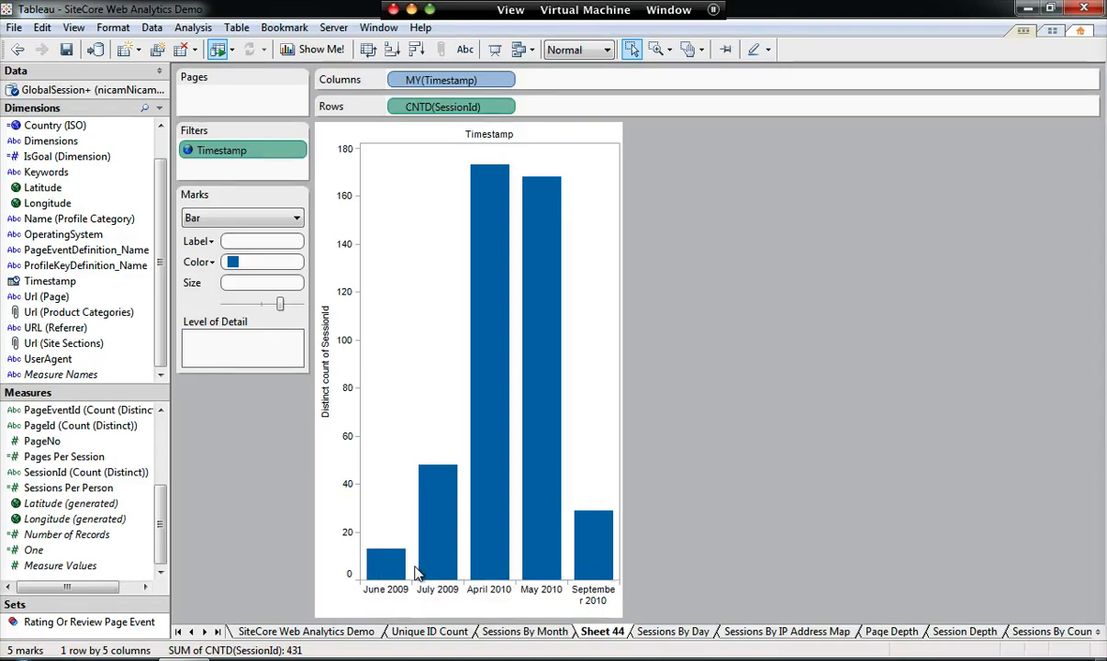
mouse_move(551, 554)
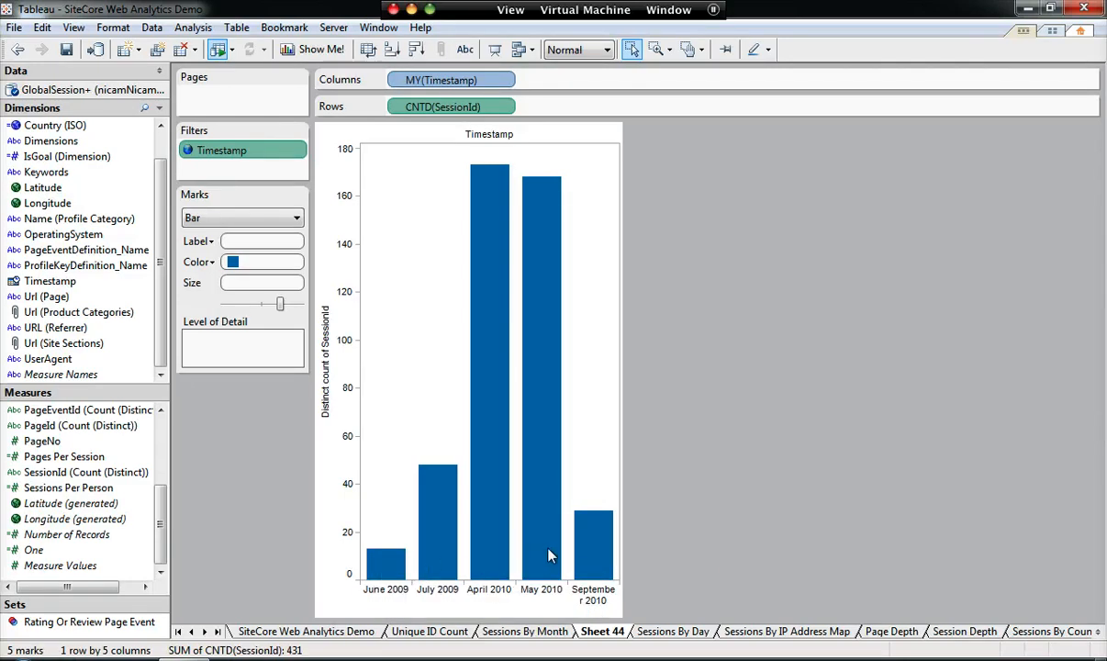
mouse_move(661, 551)
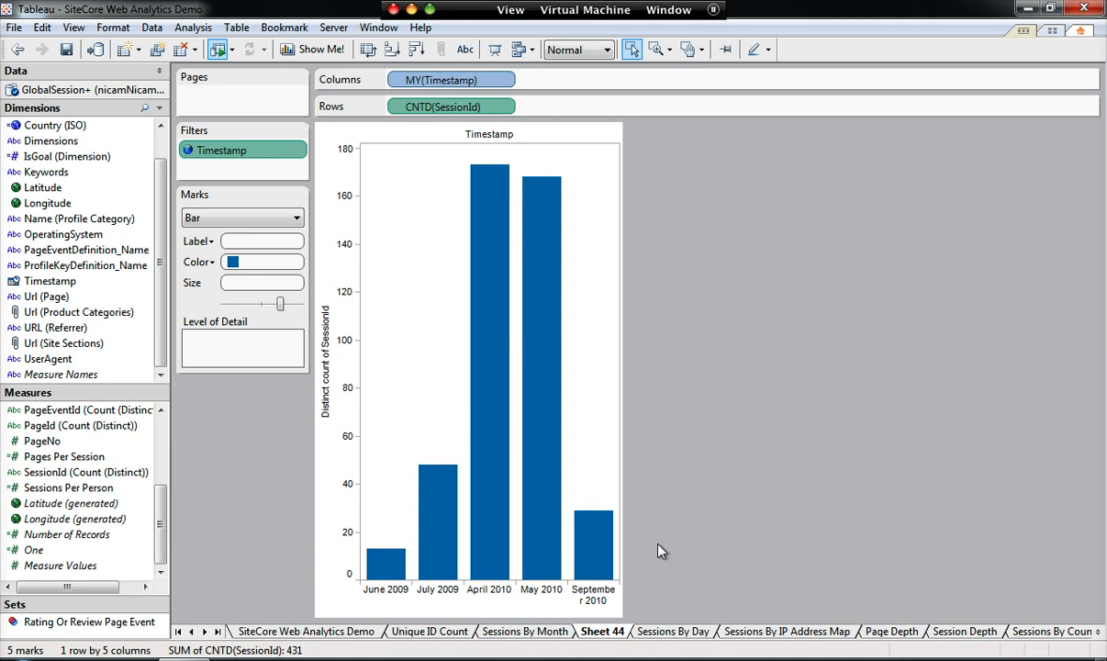
mouse_move(569, 566)
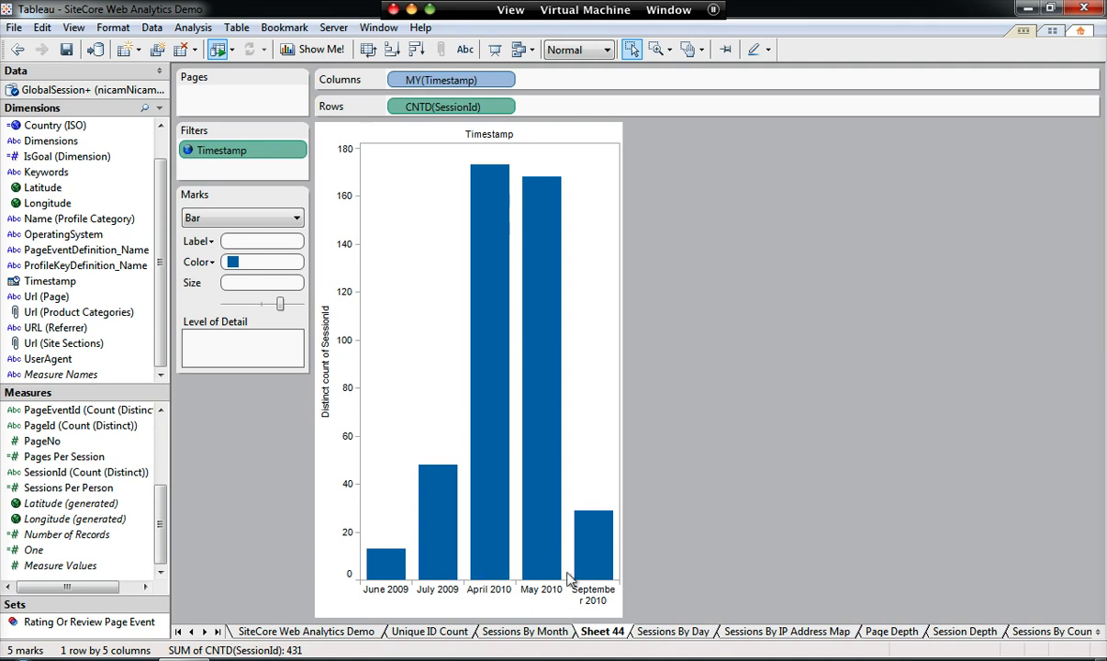
mouse_move(733, 582)
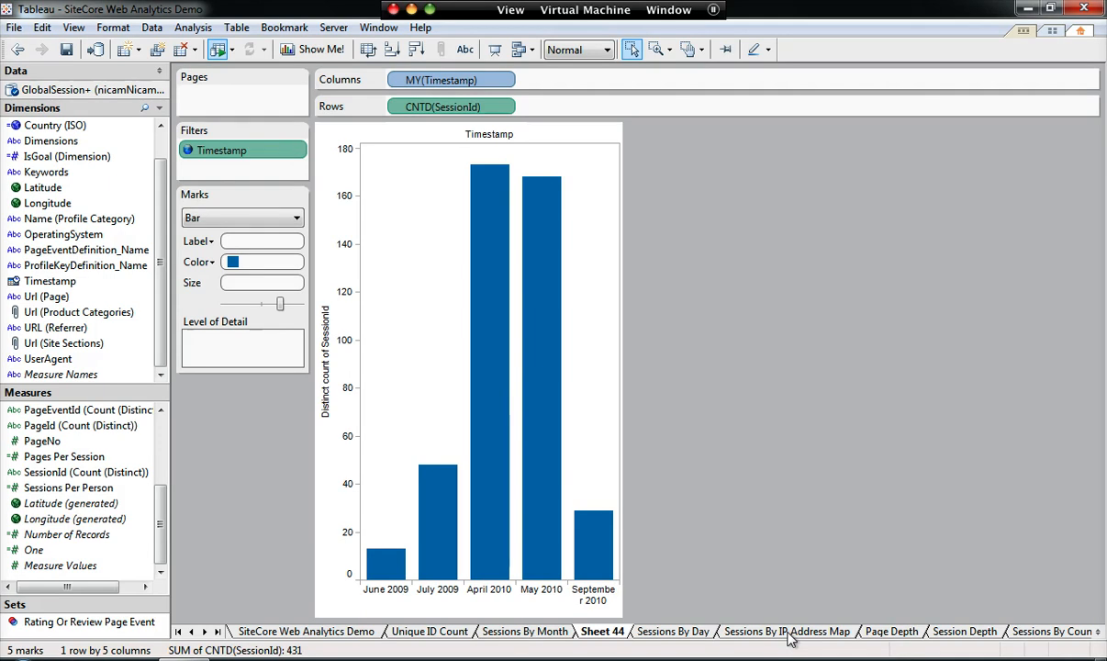
Step: View the Sessions By IP Address Map sheet, then add a new blank Sheet 45
left_click(793, 629)
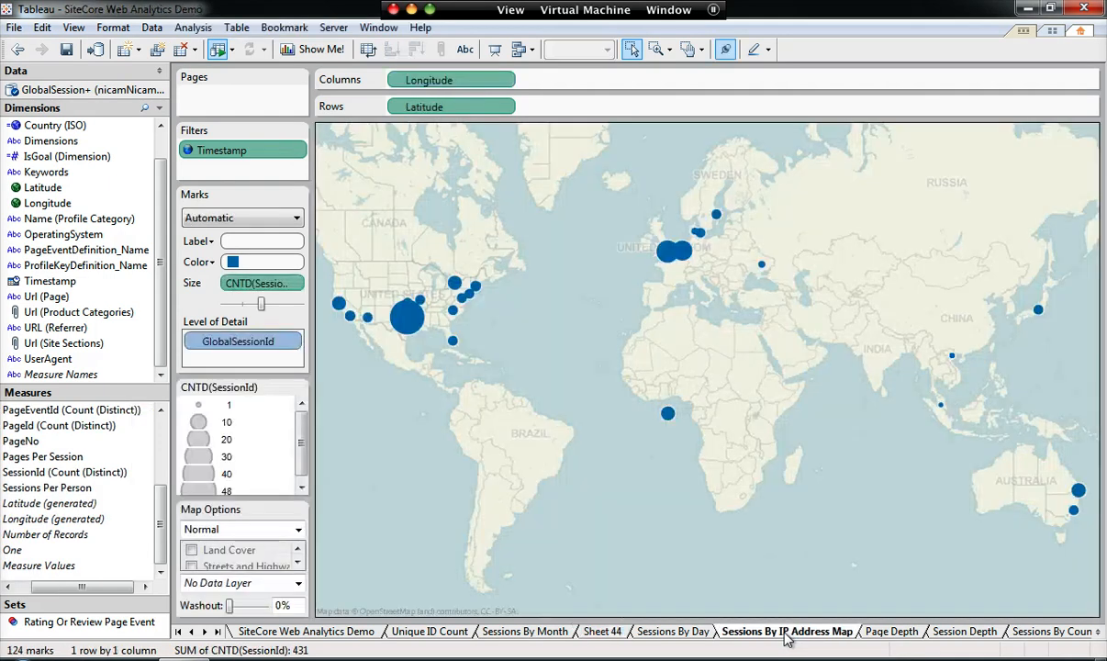
mouse_move(824, 447)
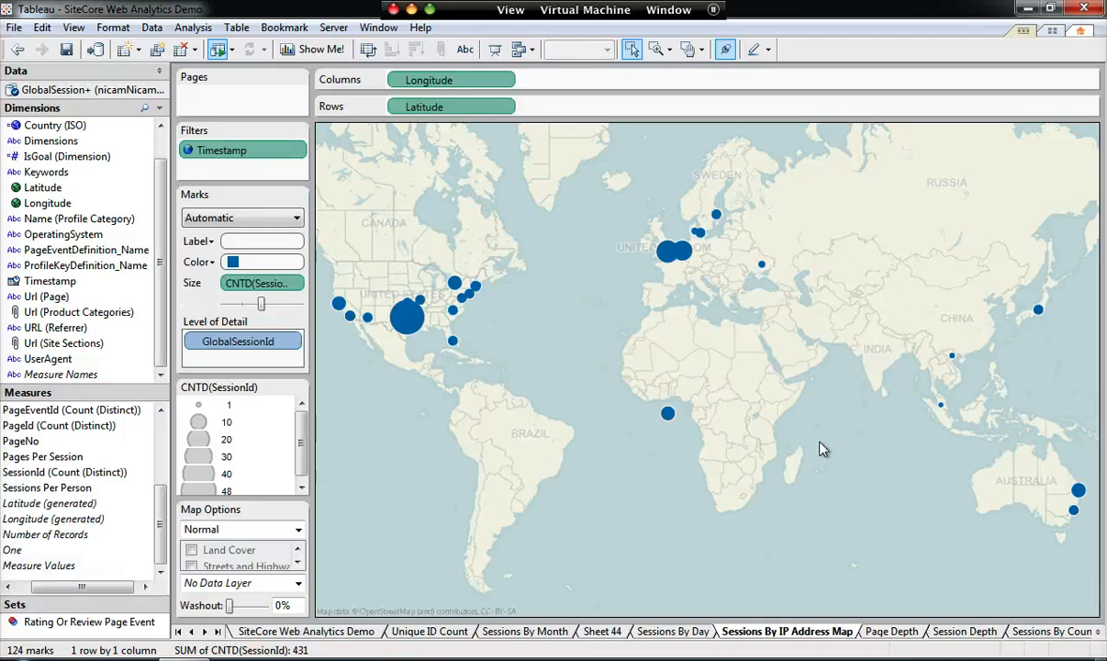
mouse_move(655, 413)
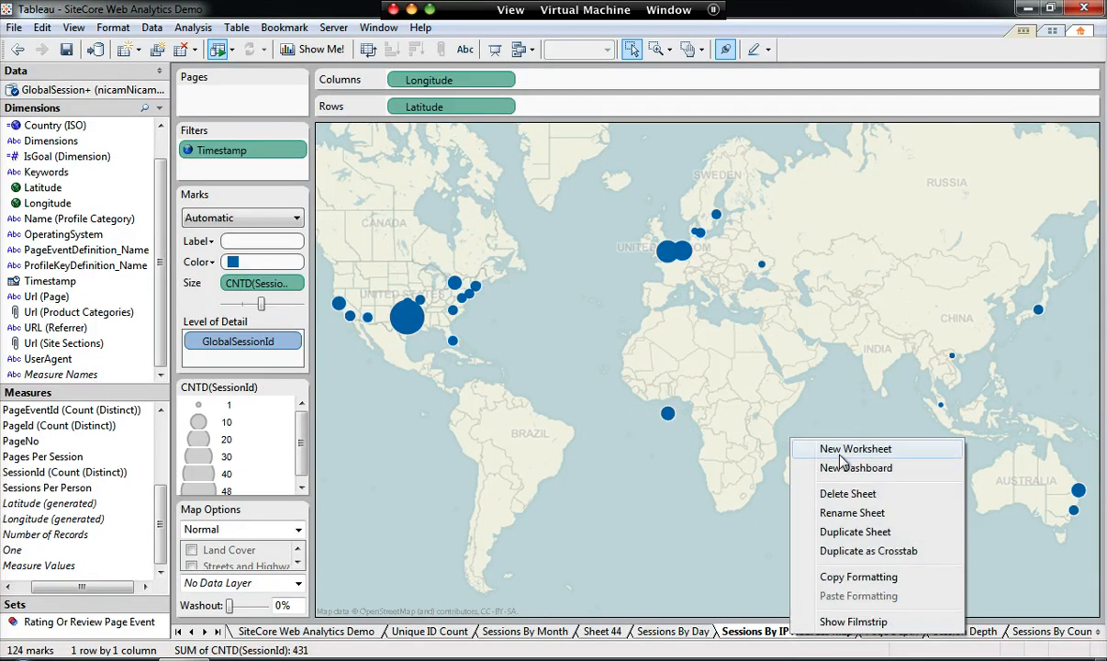
left_click(853, 448)
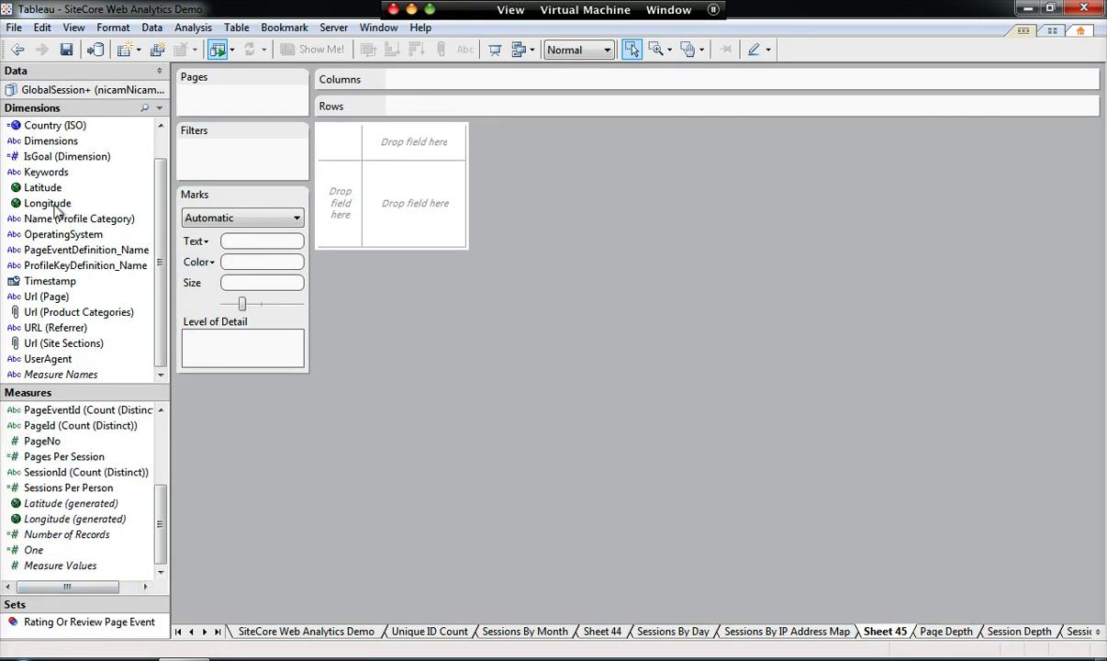
Step: Select Latitude, Longitude and distinct GlobalSessionId and bring up Show Me! suggestions
left_click(42, 187)
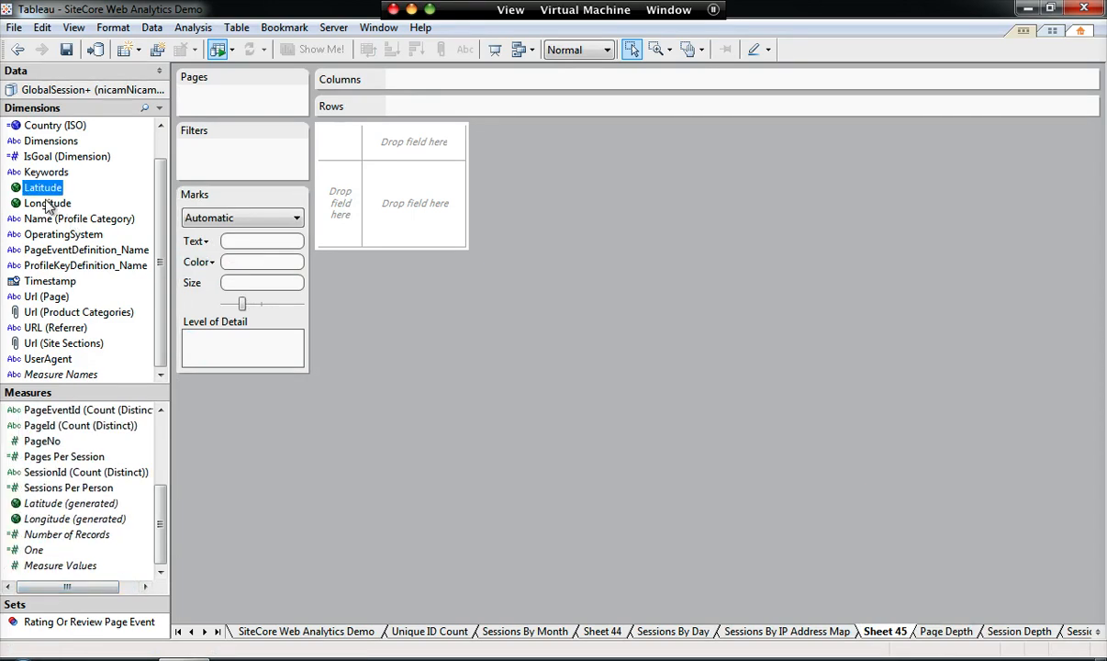
left_click(46, 202)
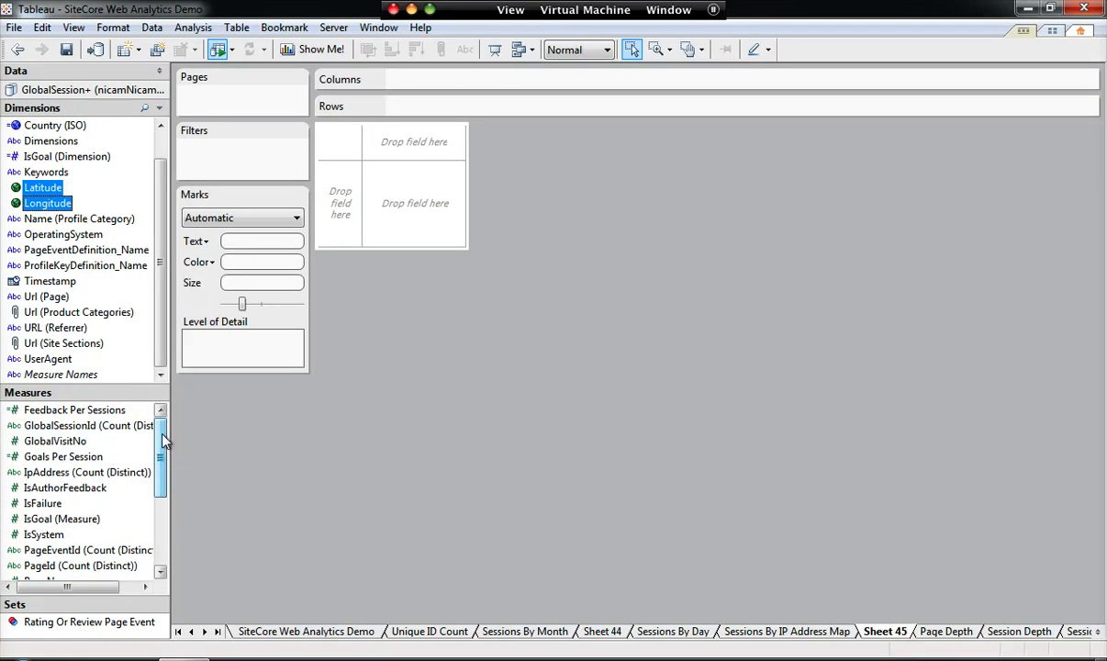
left_click(64, 426)
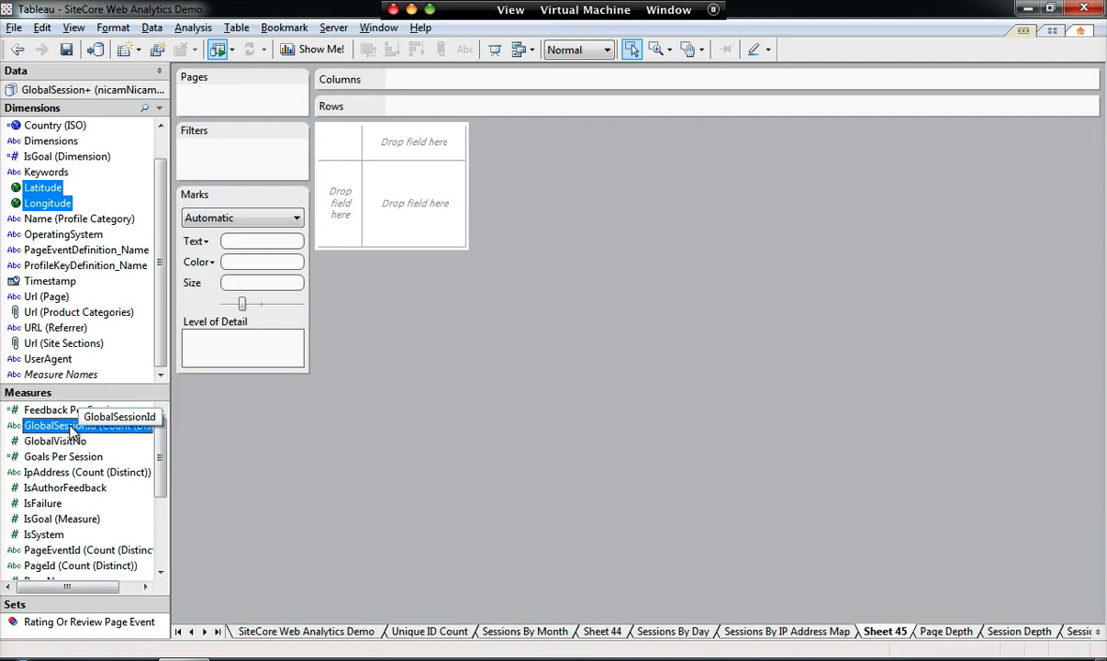
mouse_move(287, 461)
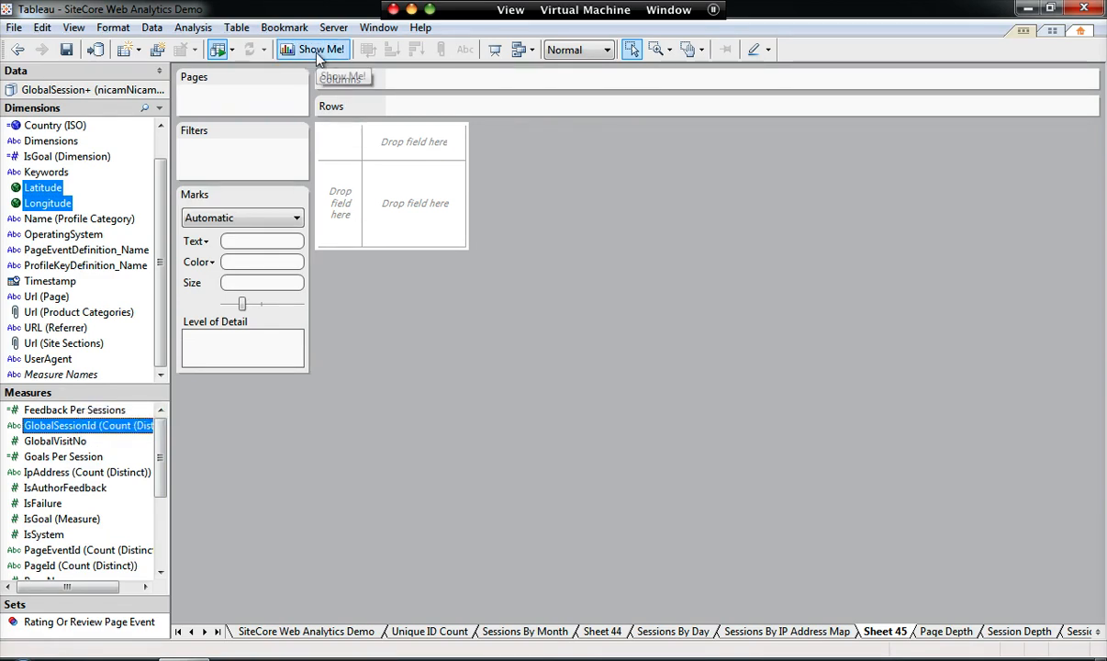
left_click(316, 50)
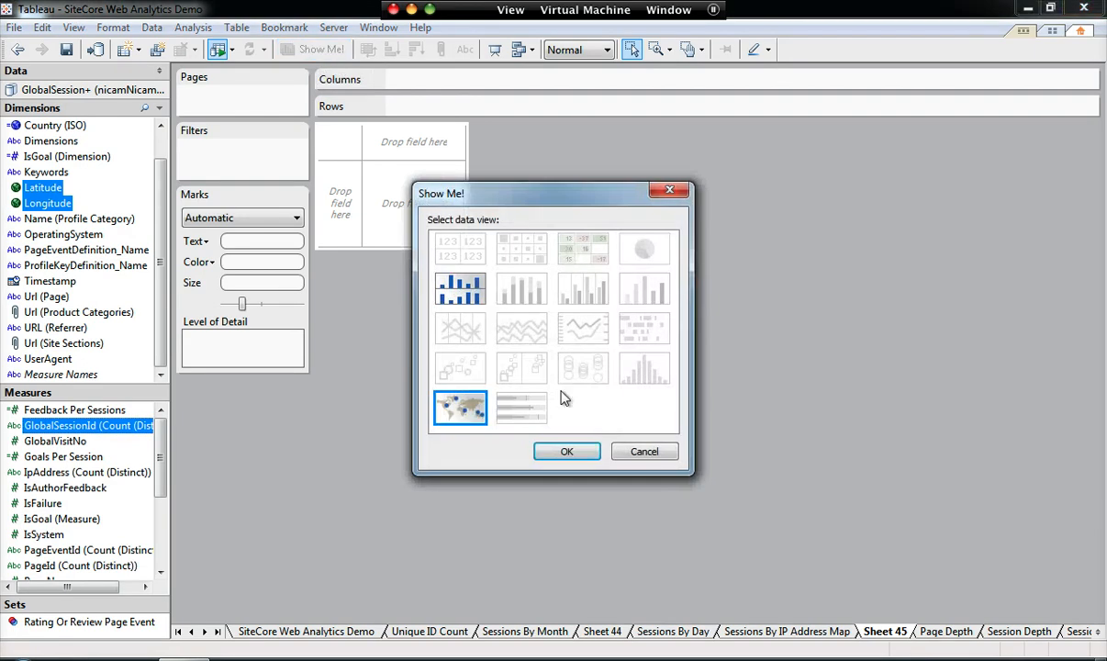
mouse_move(461, 407)
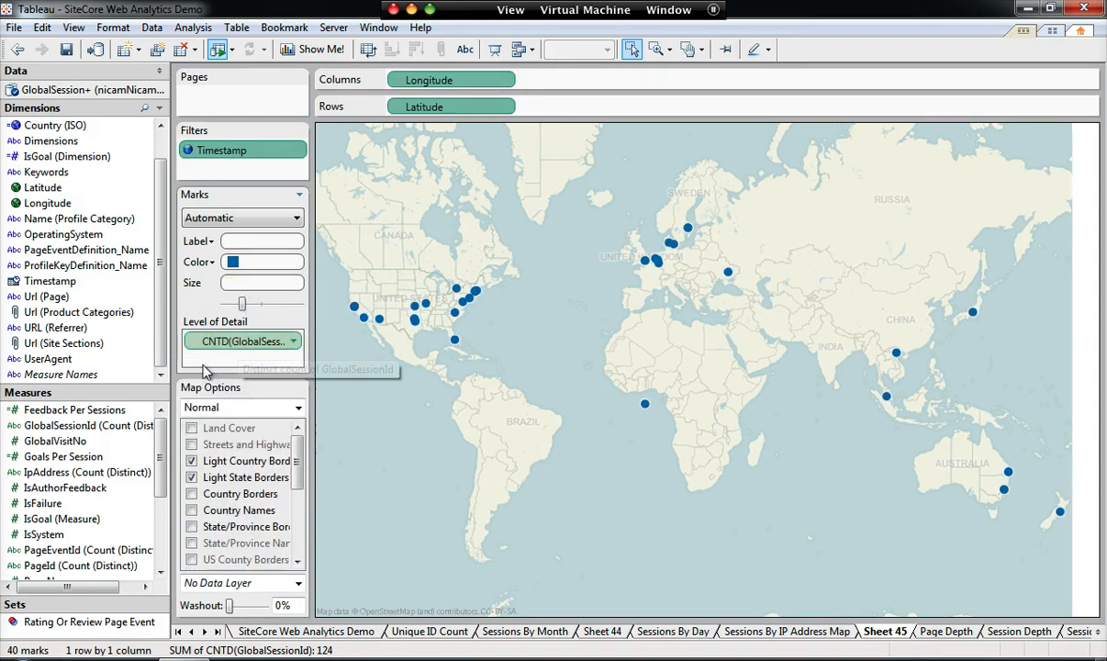
Step: With the symbol map built, select the distinct SessionId count measure
scroll("down", 3)
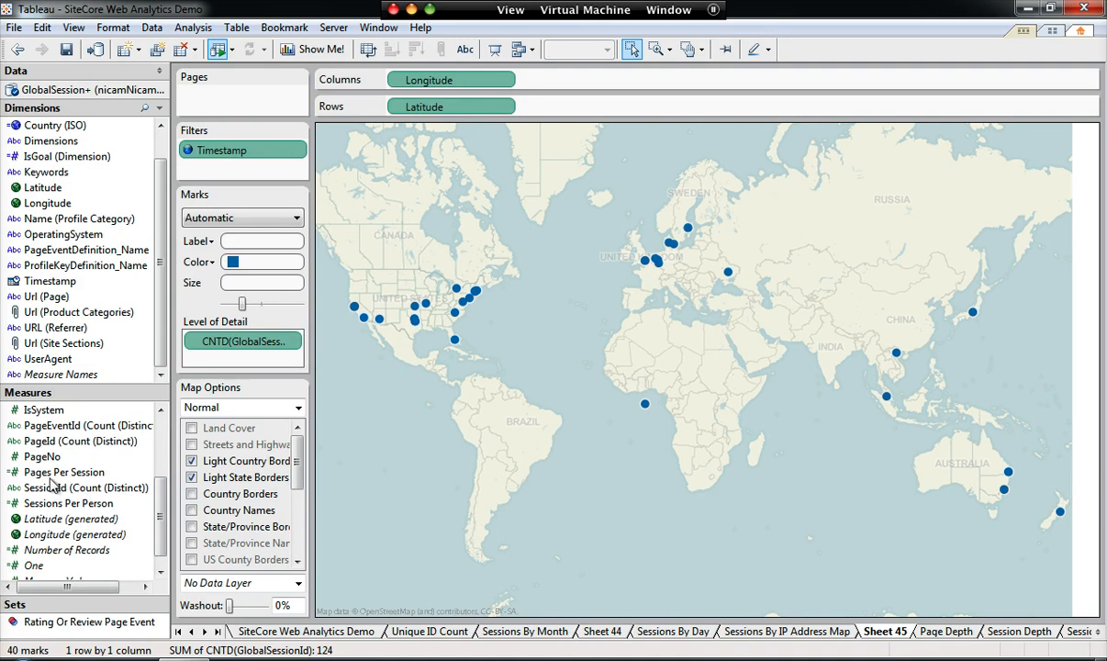
left_click(74, 488)
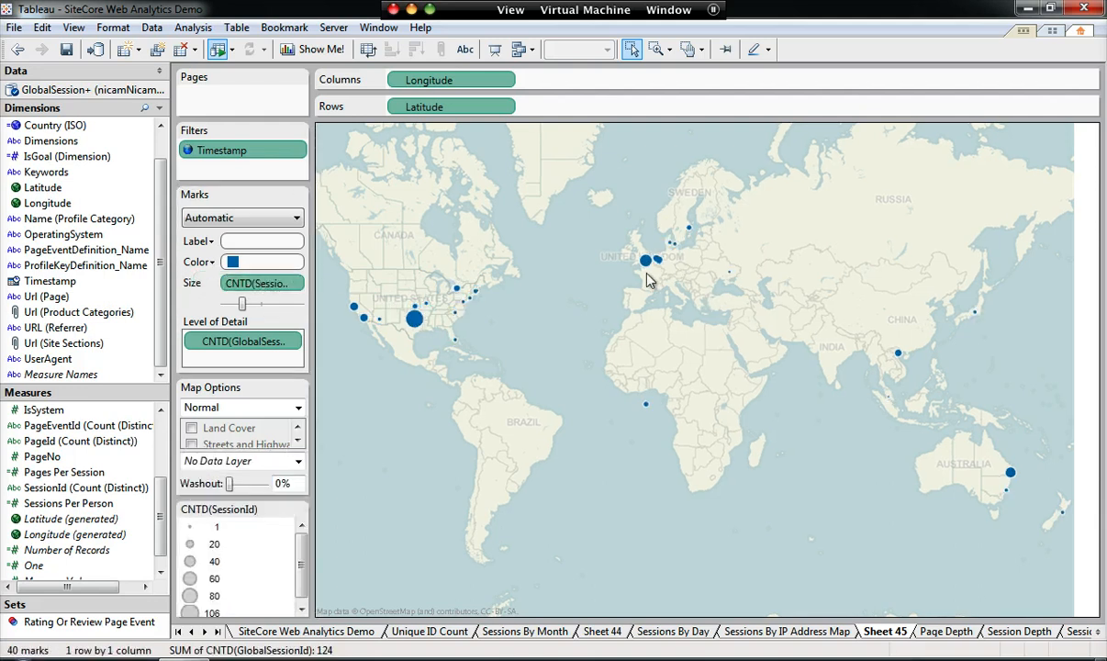
mouse_move(408, 340)
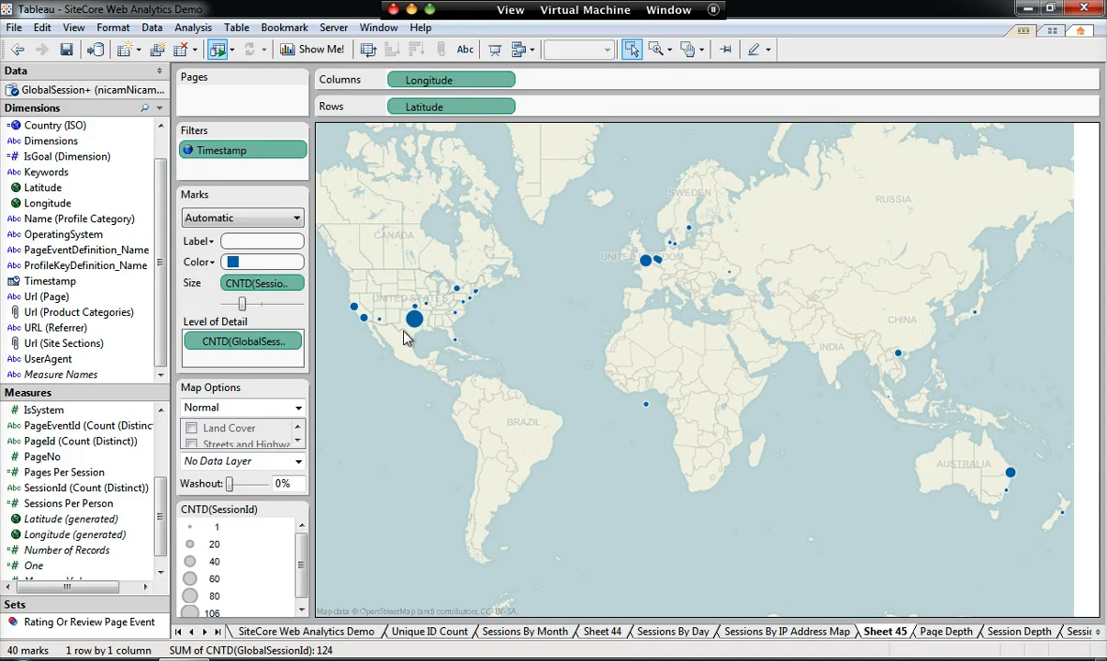
mouse_move(253, 309)
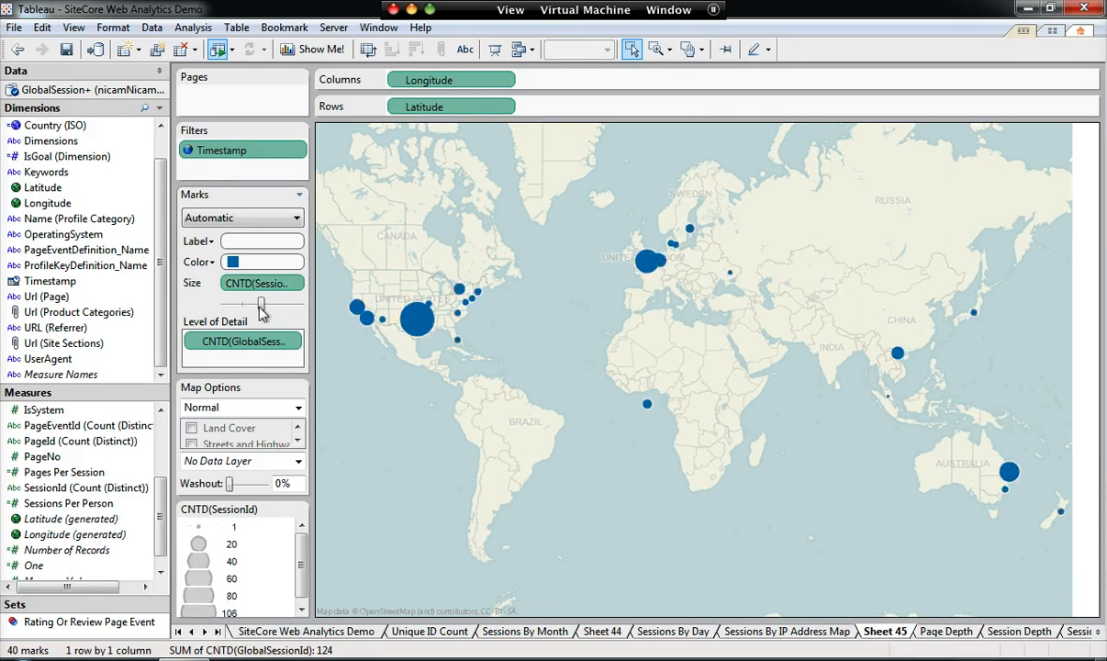
mouse_move(578, 237)
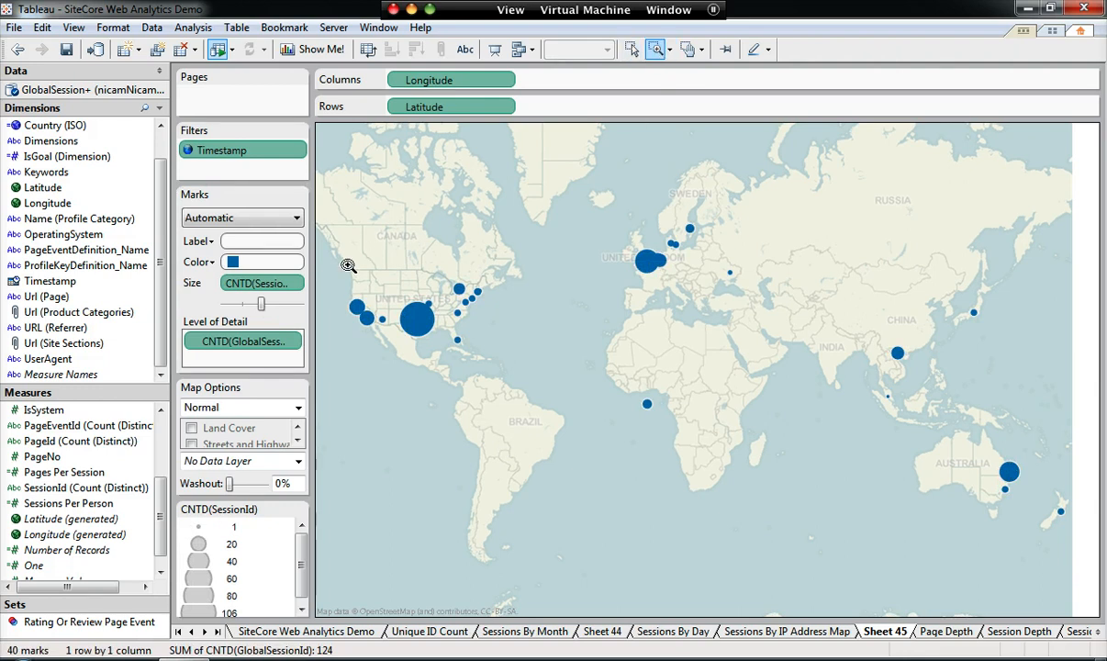
Step: Zoom the session bubble map in on the United States
left_click_drag(349, 266, 503, 370)
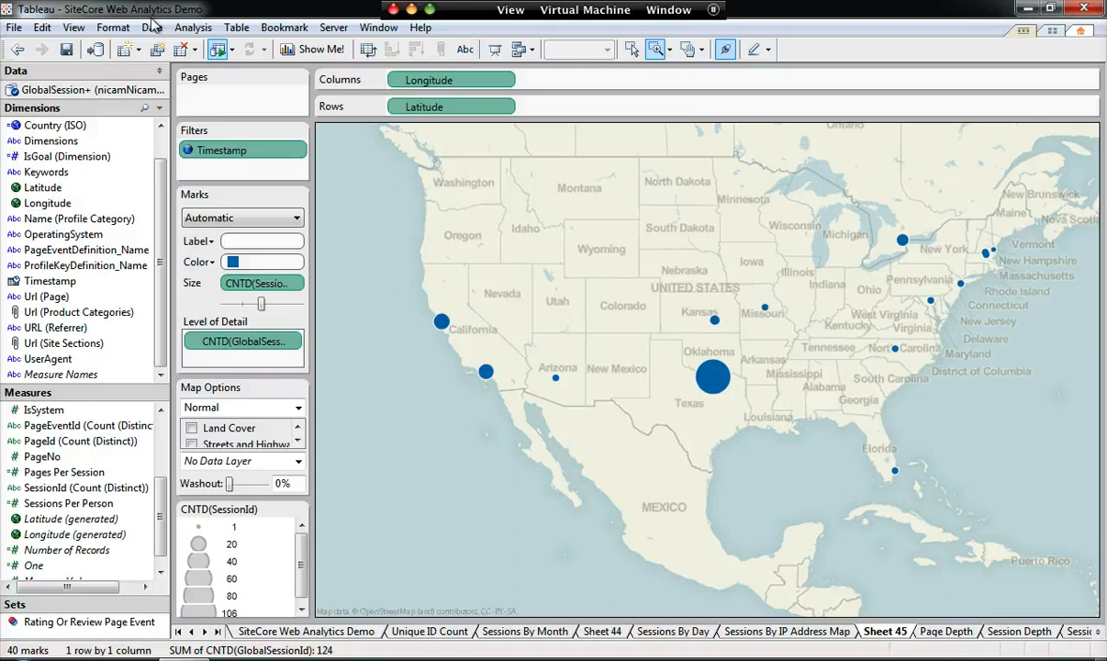
Step: Check the Data menu, then zoom the map further in on California
left_click(154, 26)
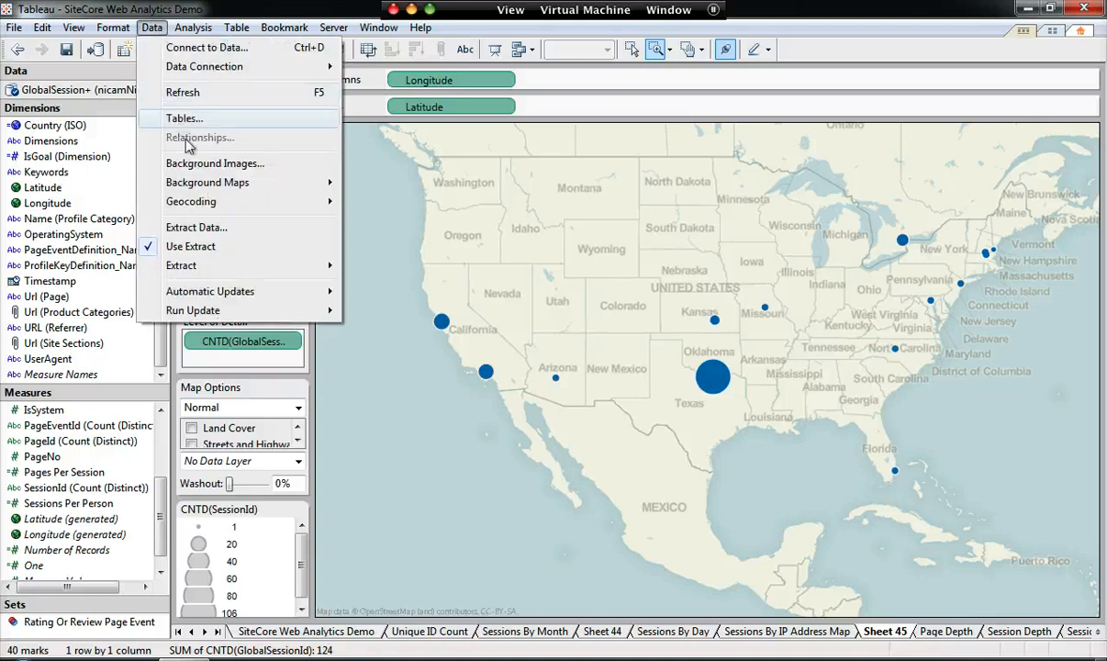
left_click(206, 181)
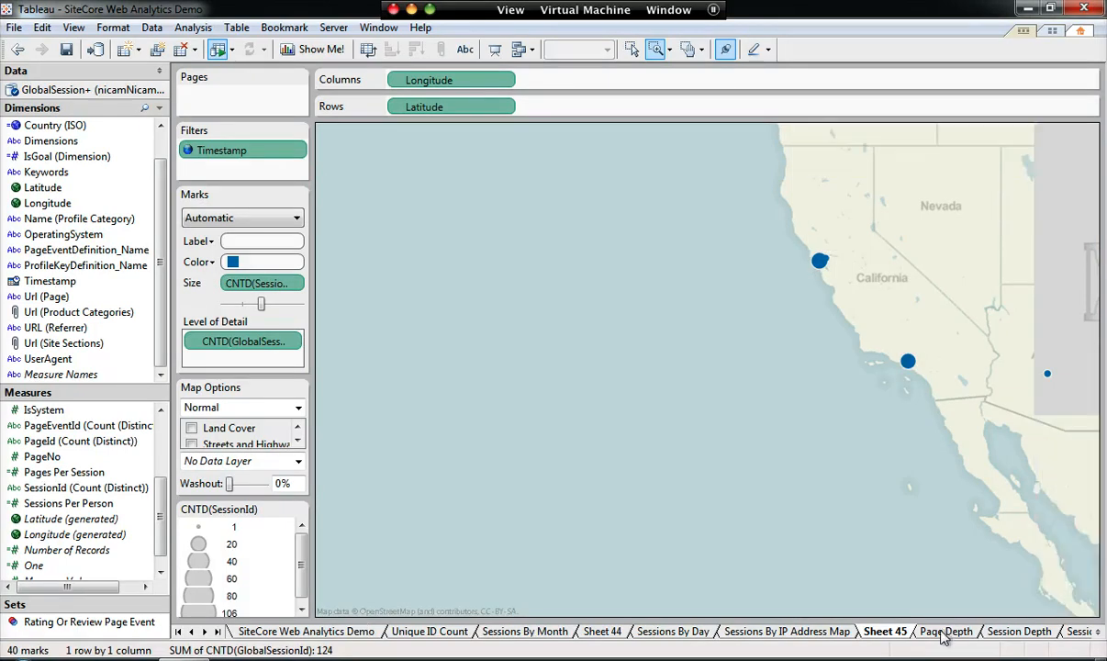
Step: Review Page Depth and Key Measures By Country, then return to the SiteCore Web Analytics Demo dashboard
left_click(947, 631)
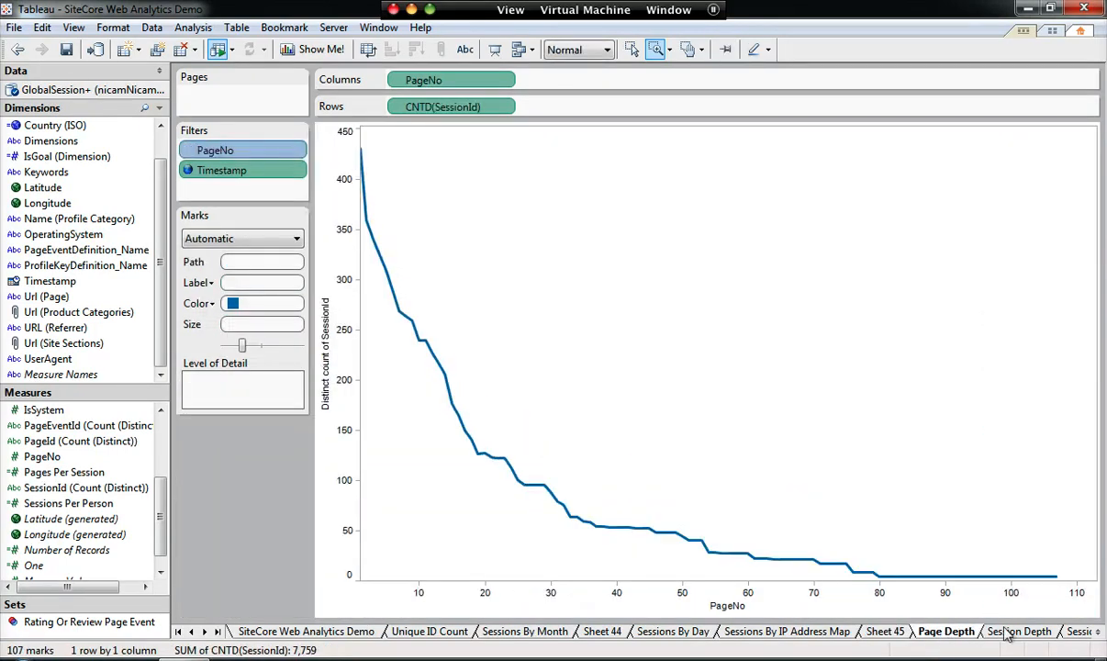
left_click(1020, 631)
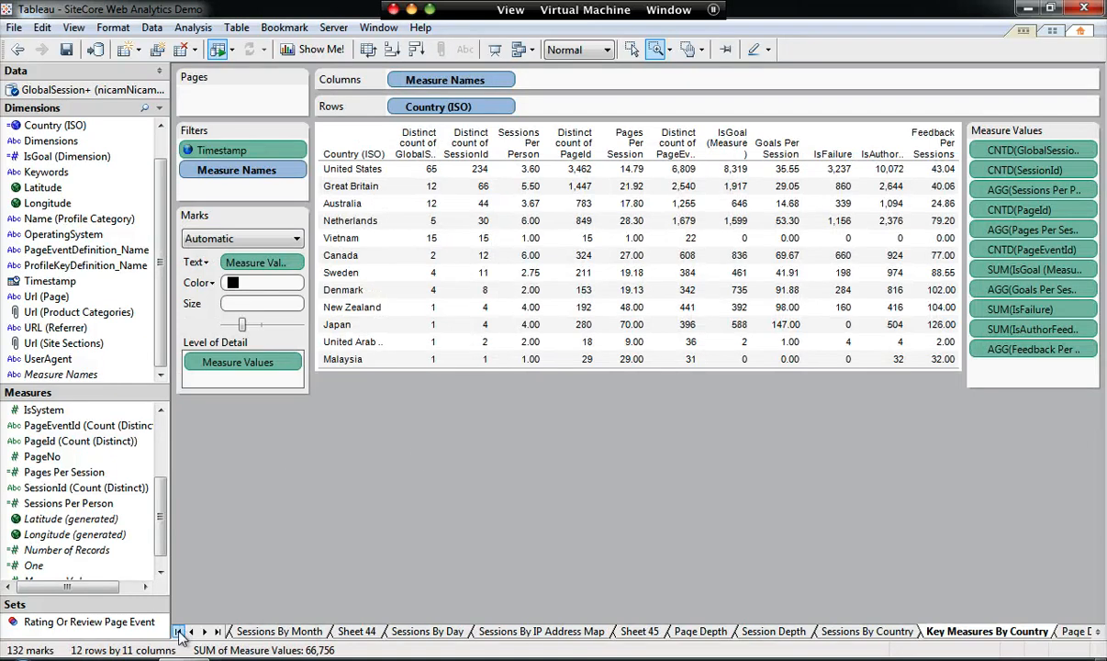
left_click(182, 632)
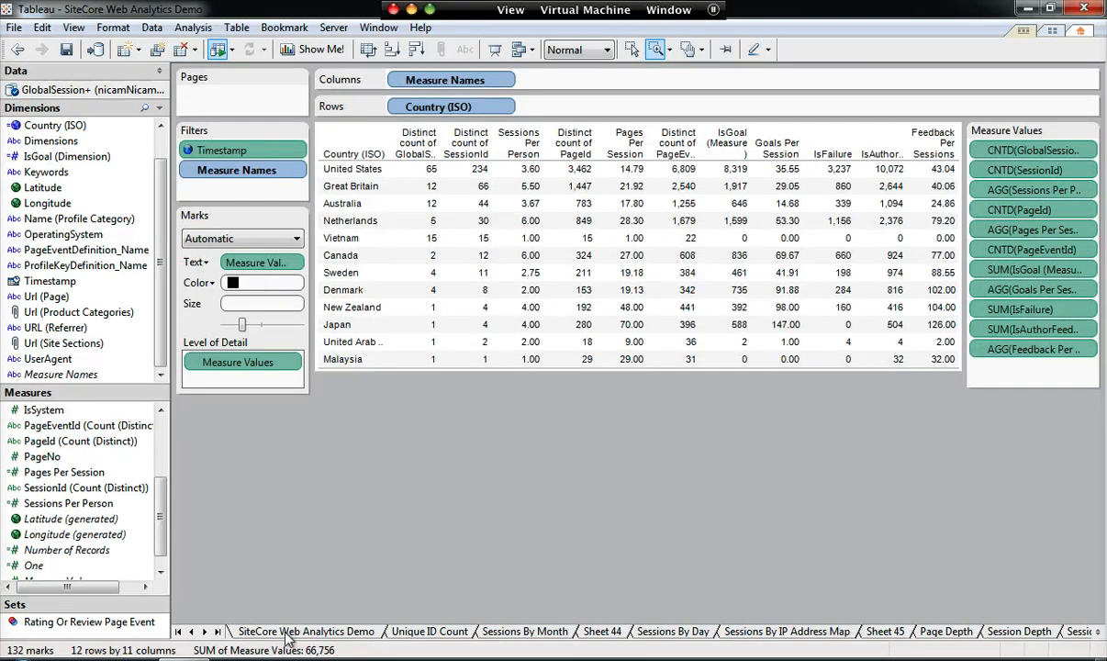
left_click(305, 632)
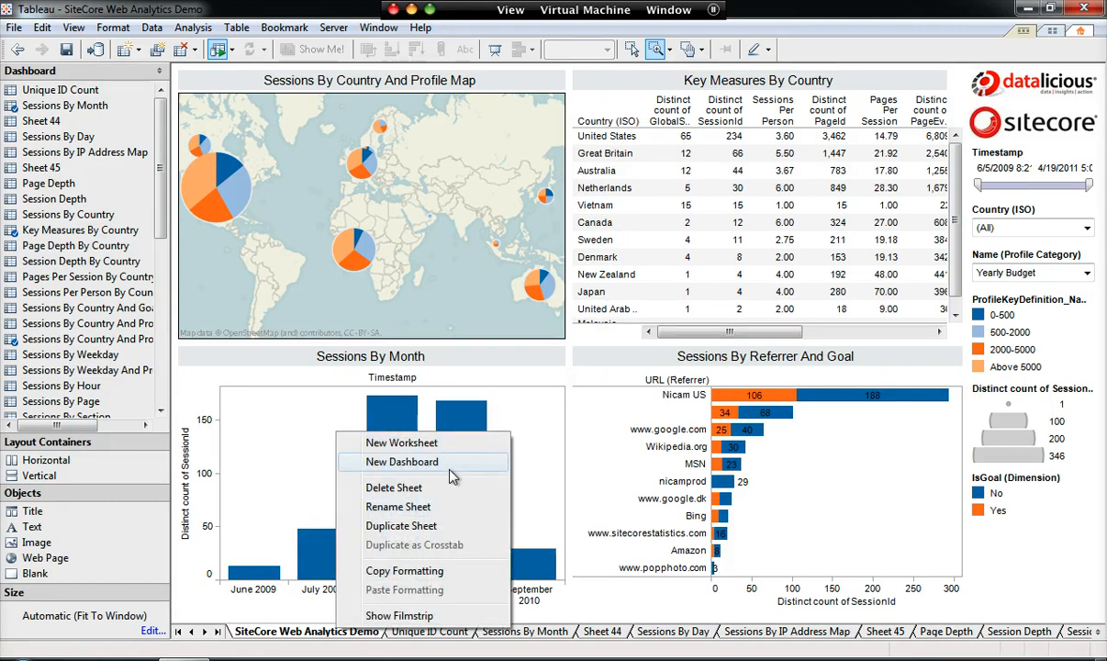
Step: Create Dashboard 2 and add the country profile map, Sessions By Month and Page Depth sheets
left_click(408, 468)
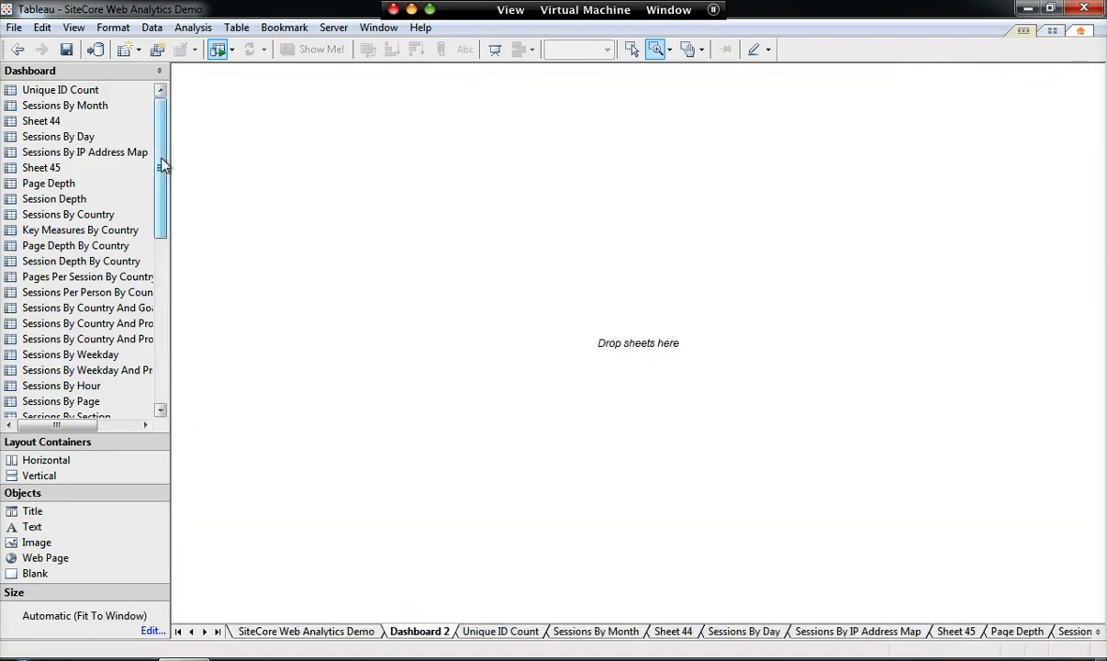
scroll("down", 3)
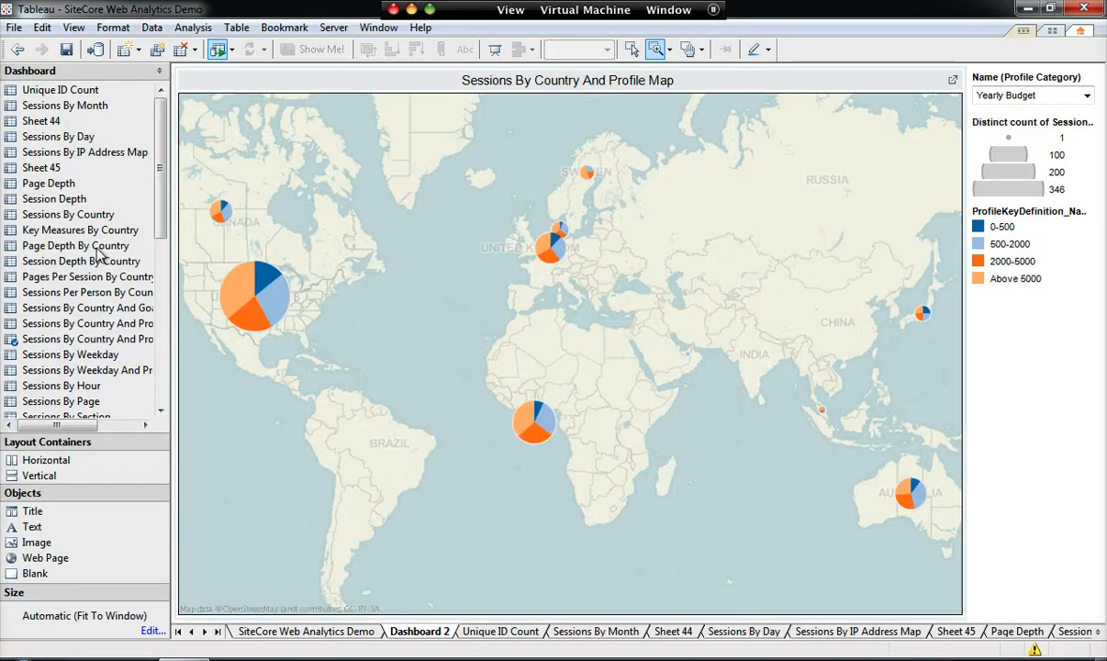
mouse_move(138, 150)
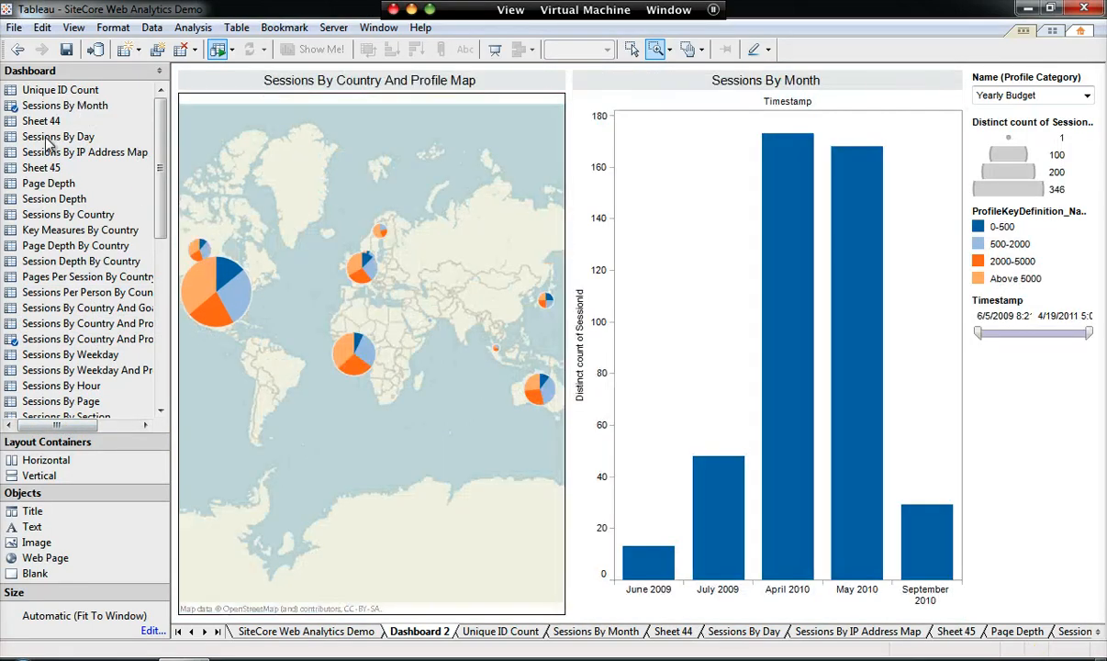
left_click(48, 184)
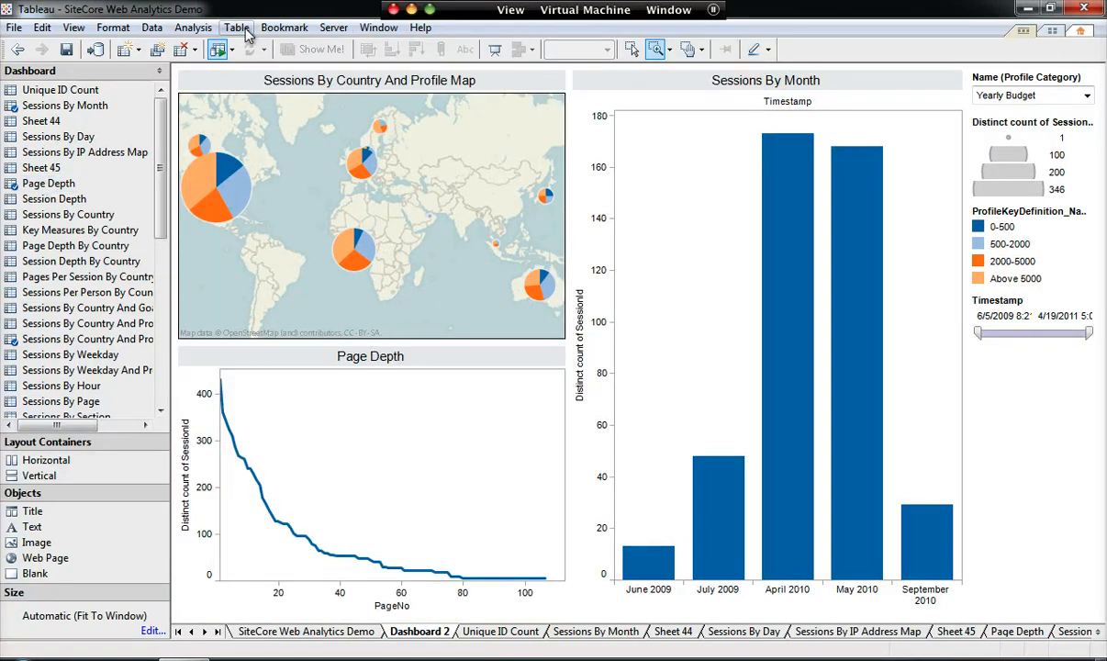
Step: Start Publish Workbook from the Server menu, bringing up the Tableau Server sign-in
left_click(334, 27)
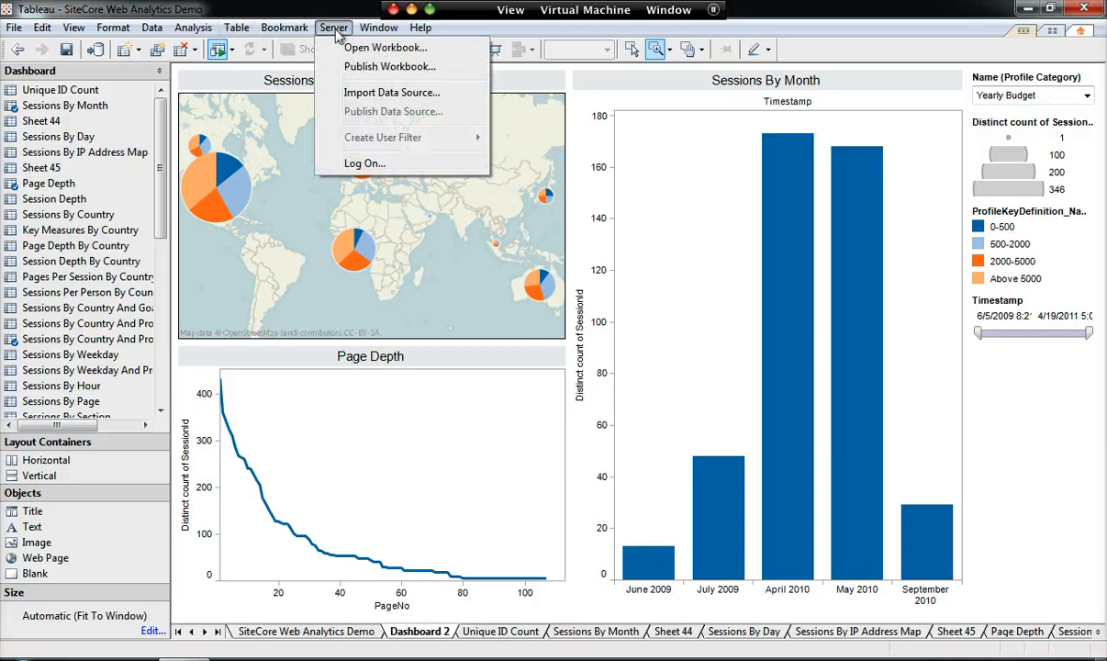
left_click(363, 161)
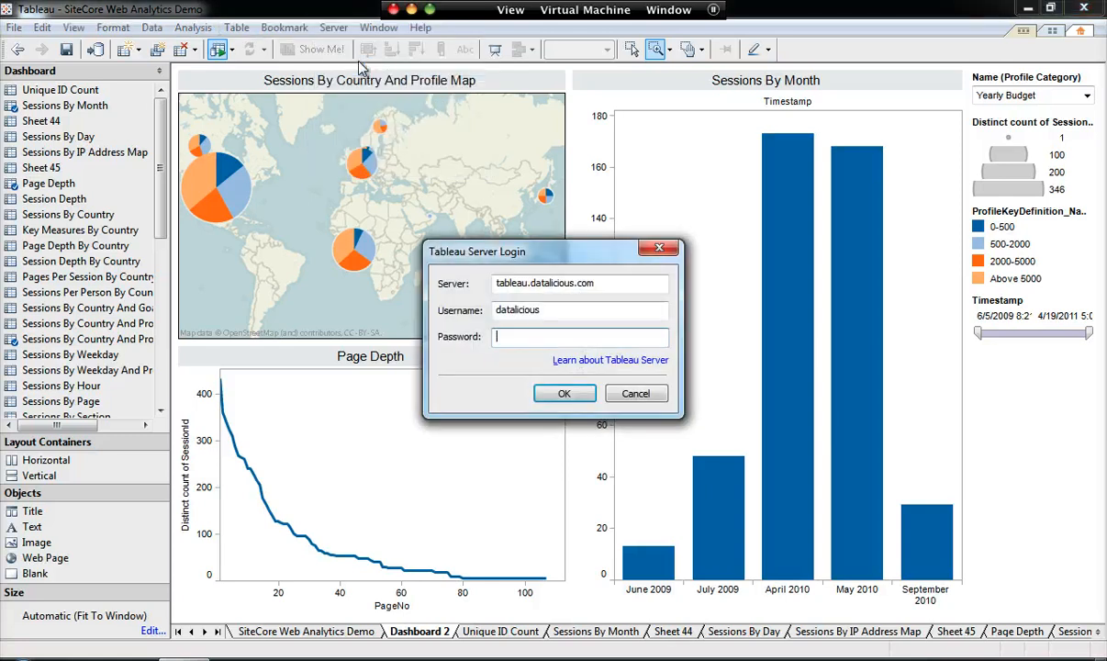